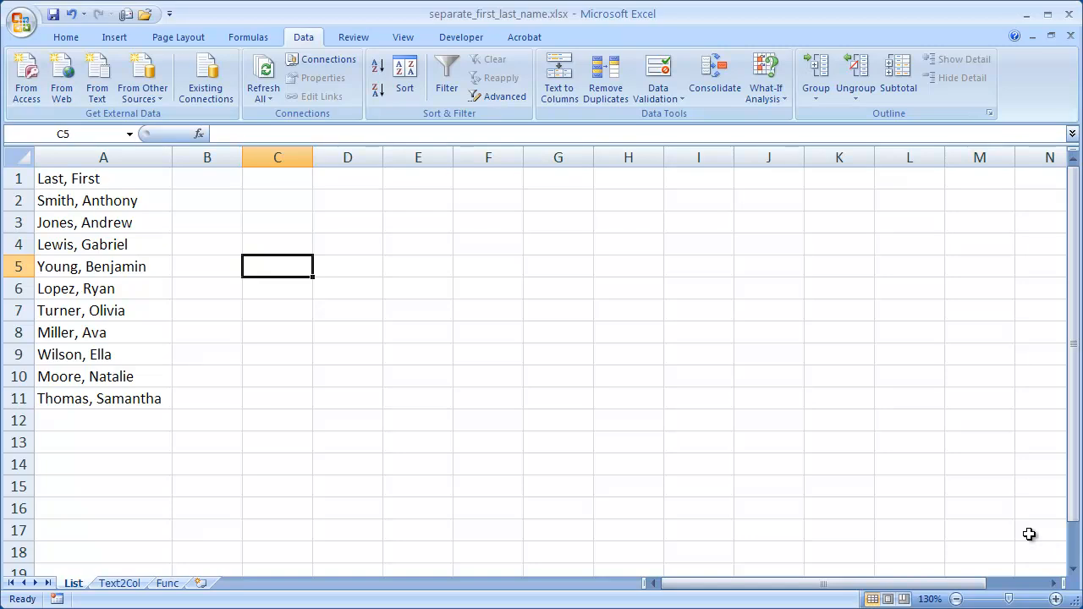
mouse_move(83, 195)
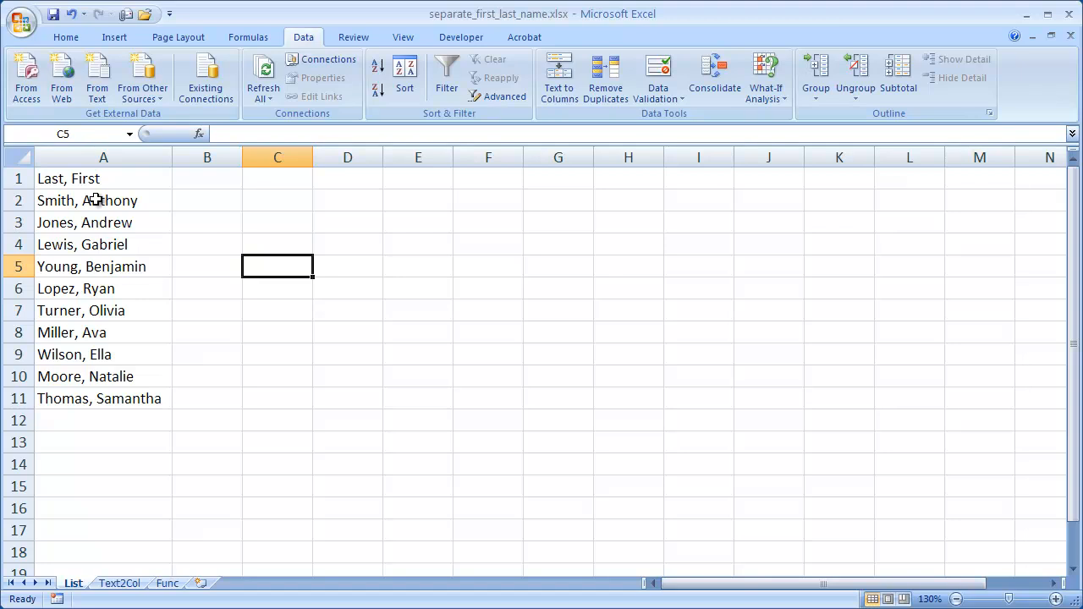
mouse_move(88, 200)
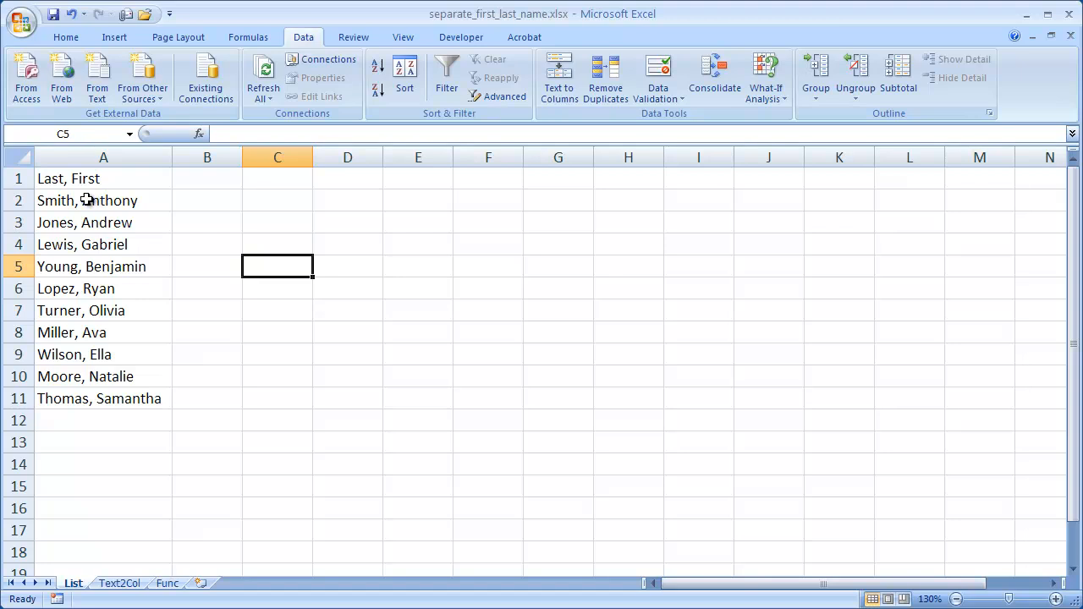
mouse_move(110, 201)
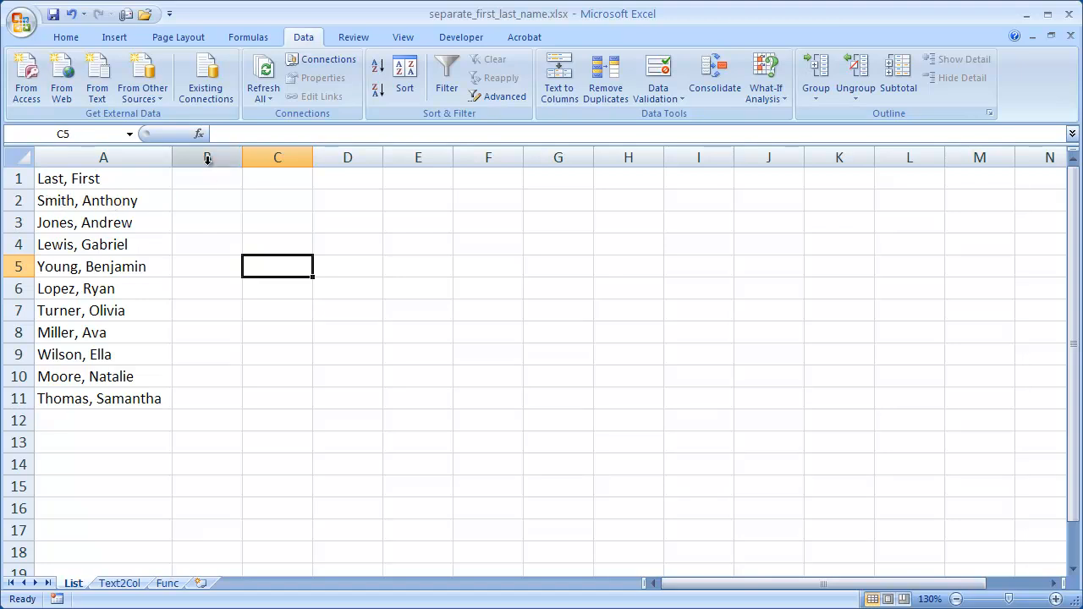
mouse_move(178, 267)
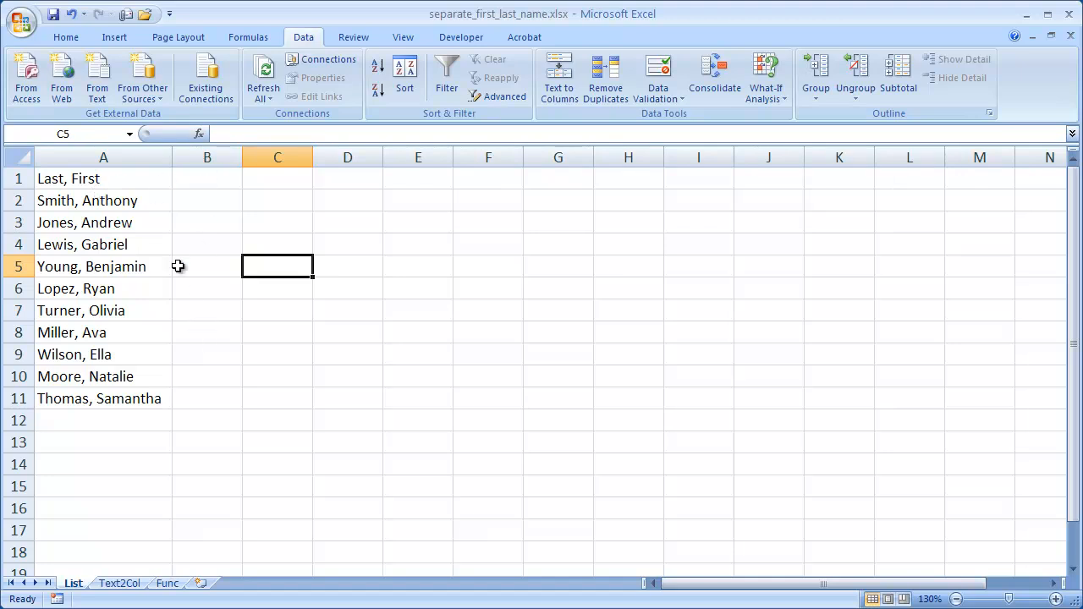
- Select columns B and C, then switch to Text2Col and select column A of names
left_click(207, 157)
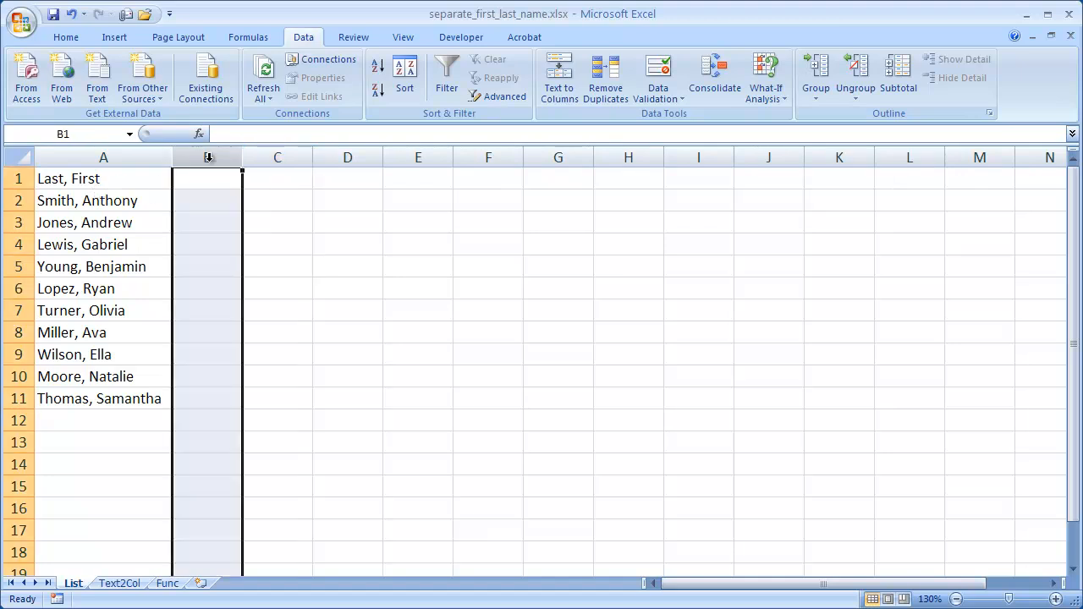
left_click(277, 157)
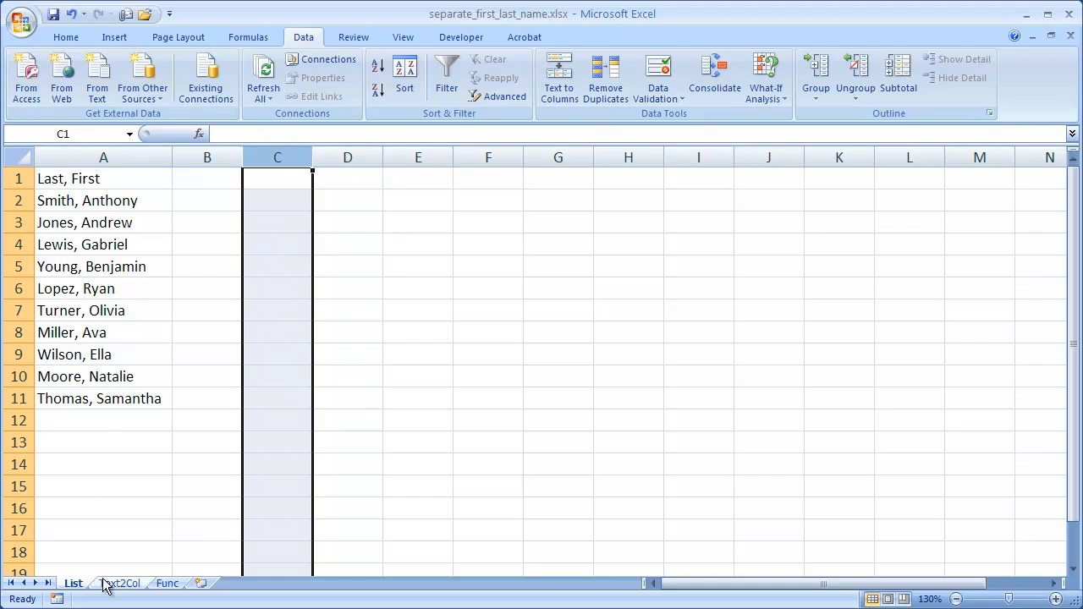
mouse_move(110, 586)
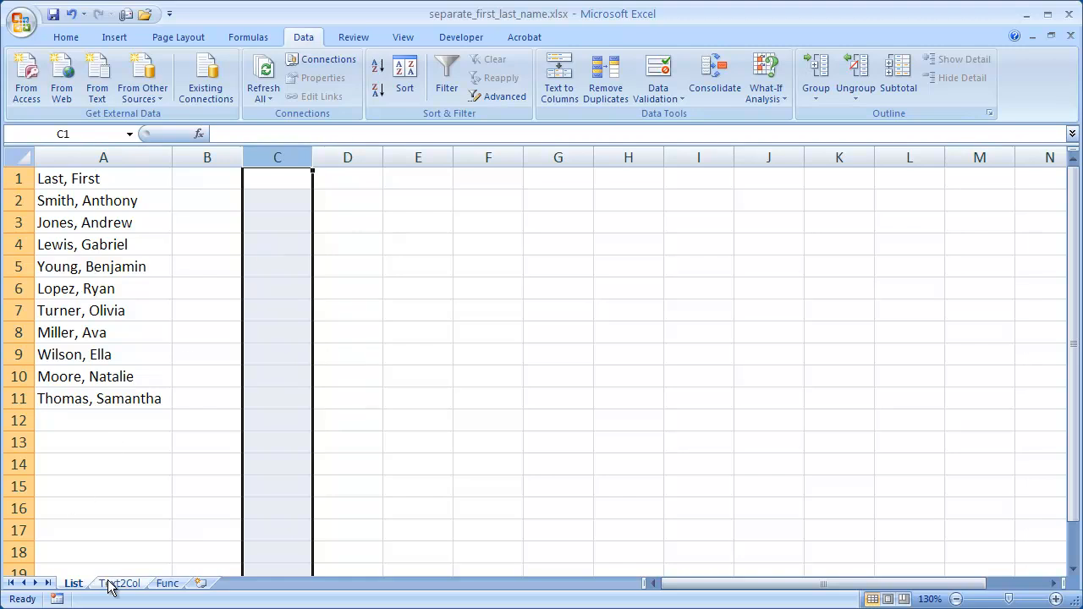
left_click(119, 583)
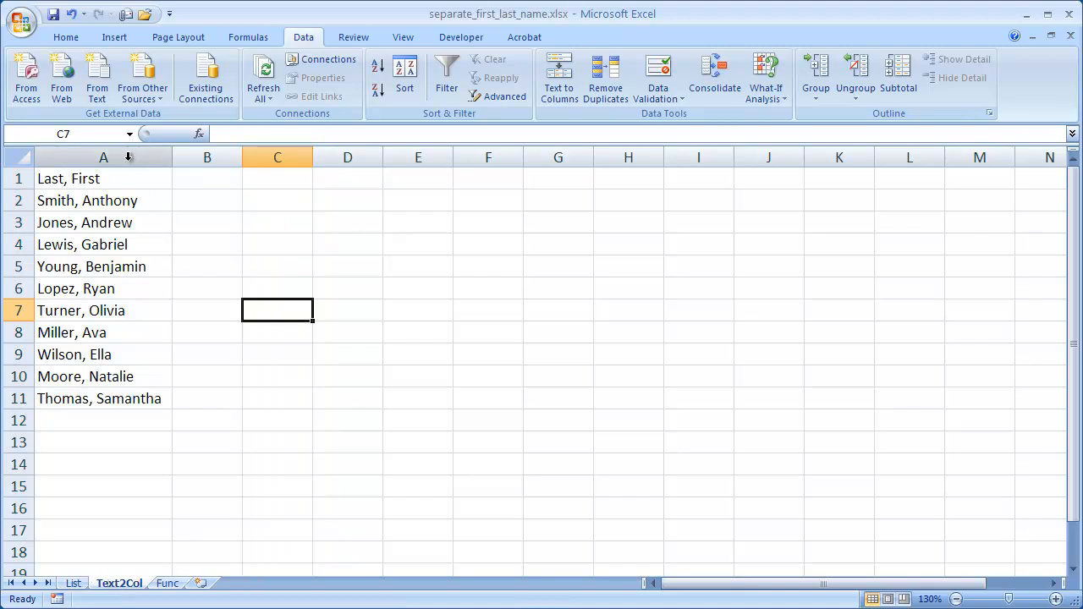
left_click(103, 157)
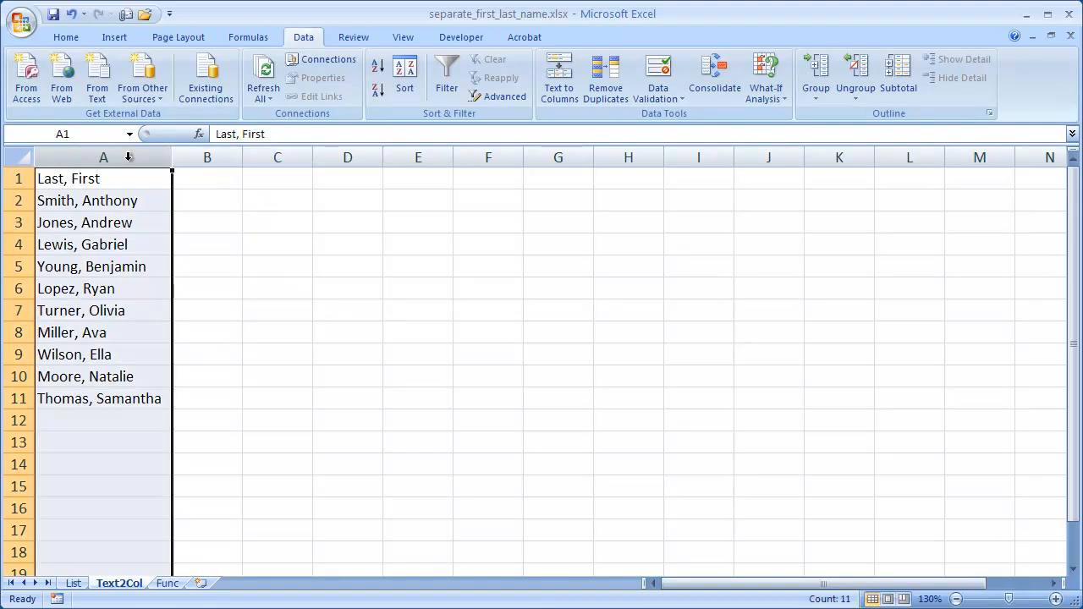
mouse_move(559, 81)
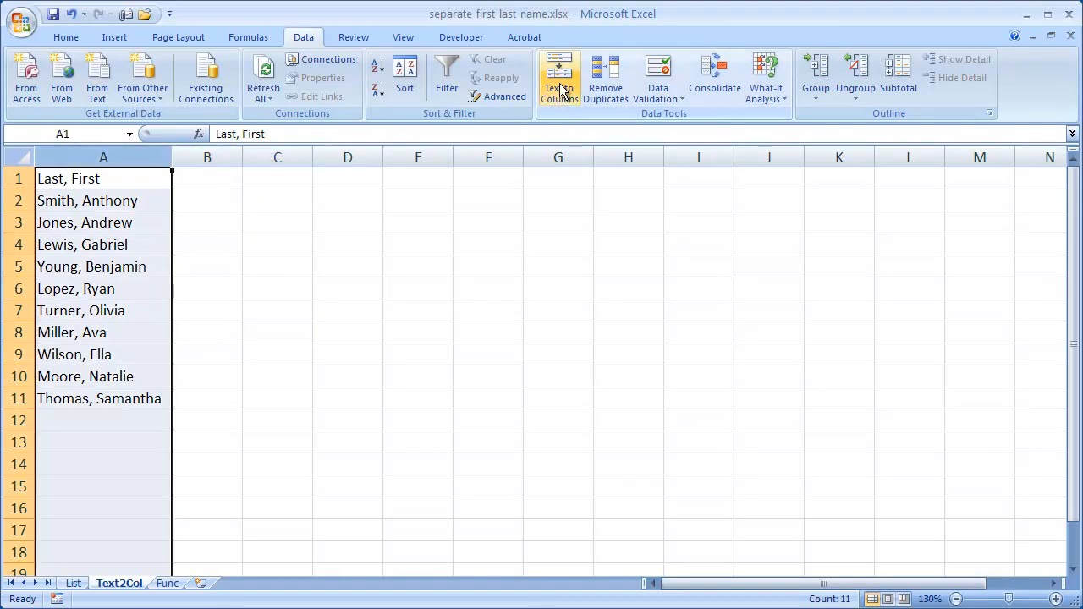
mouse_move(554, 116)
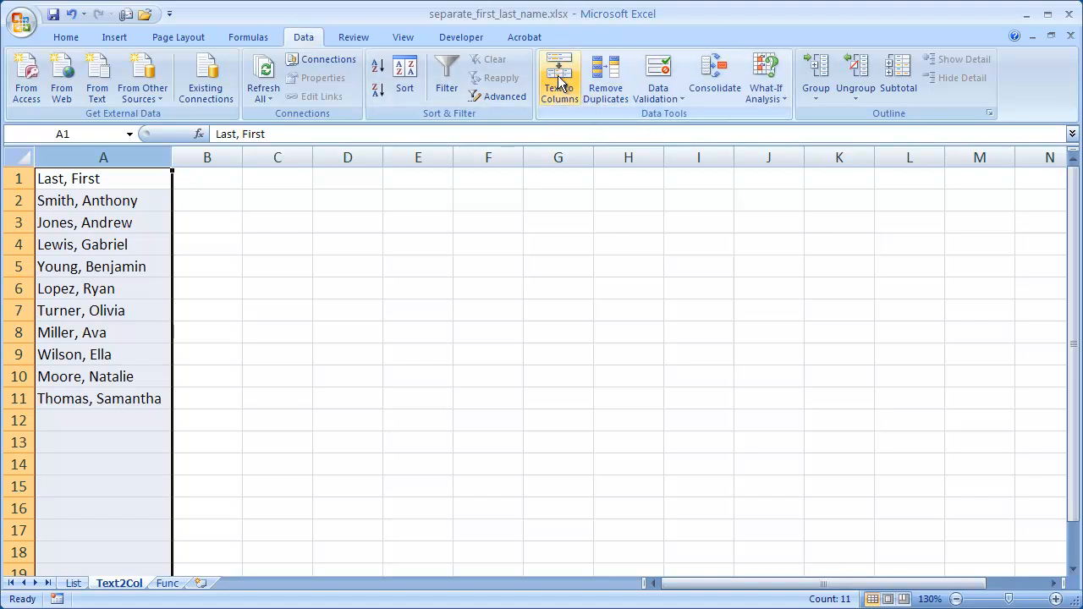
- Run Text to Columns with Comma as the delimiter and advance to the column-format step
left_click(559, 80)
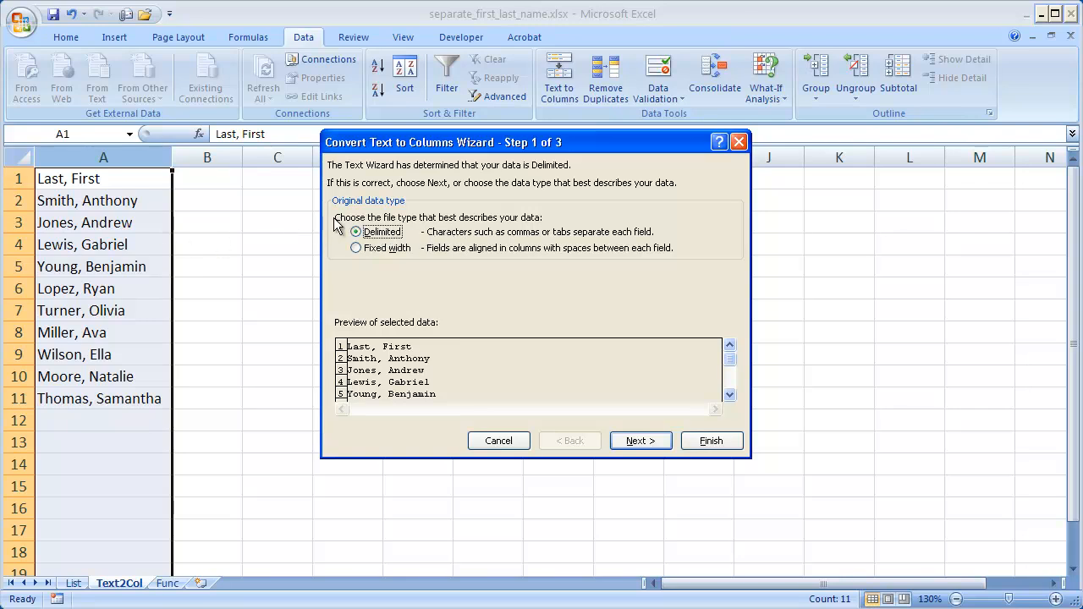
mouse_move(478, 237)
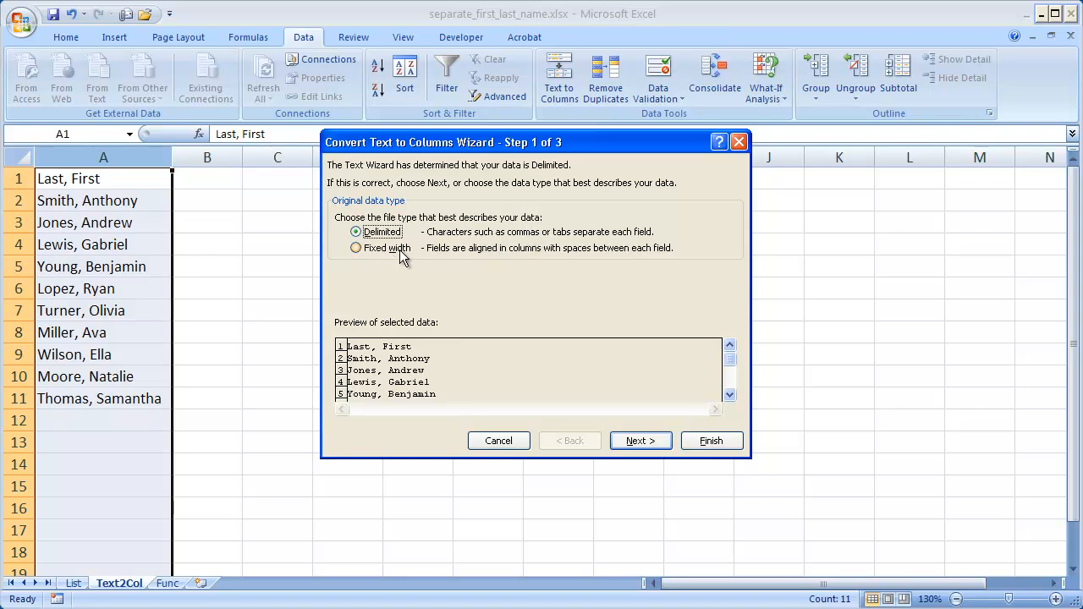
mouse_move(406, 263)
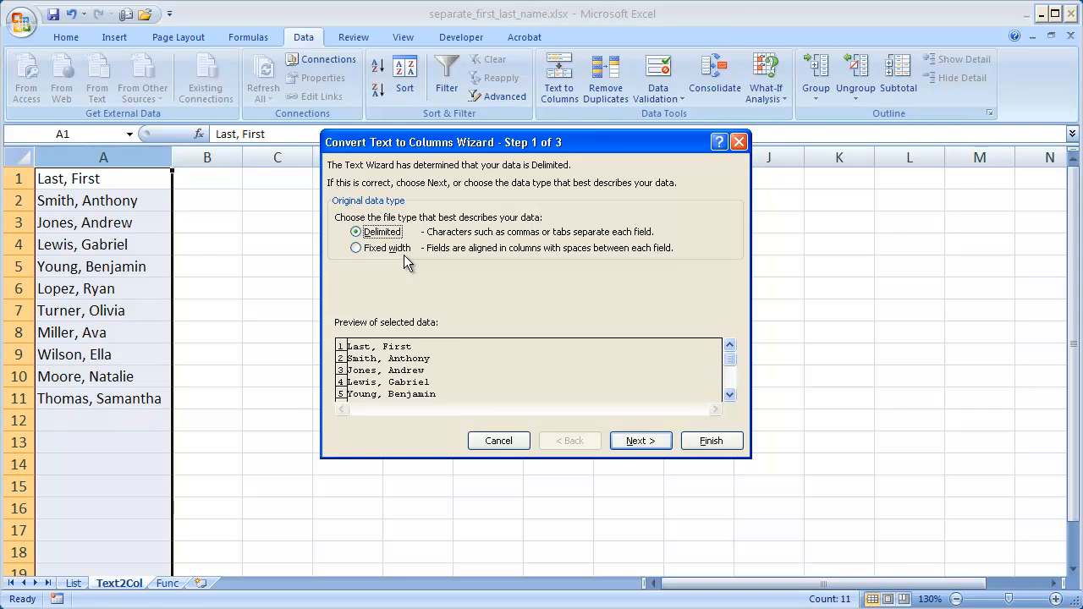
mouse_move(329, 214)
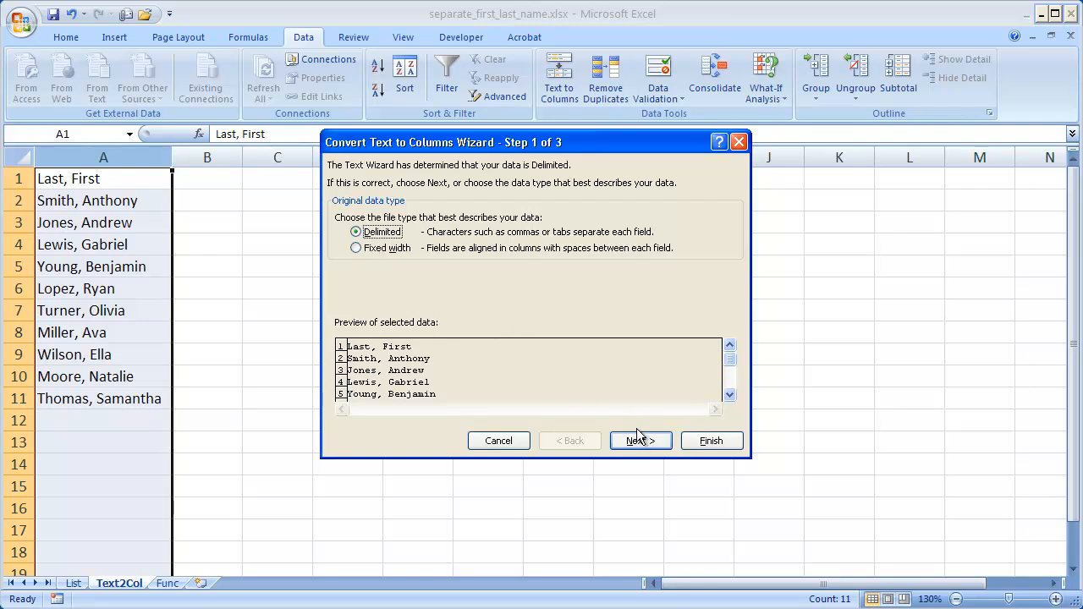
left_click(640, 441)
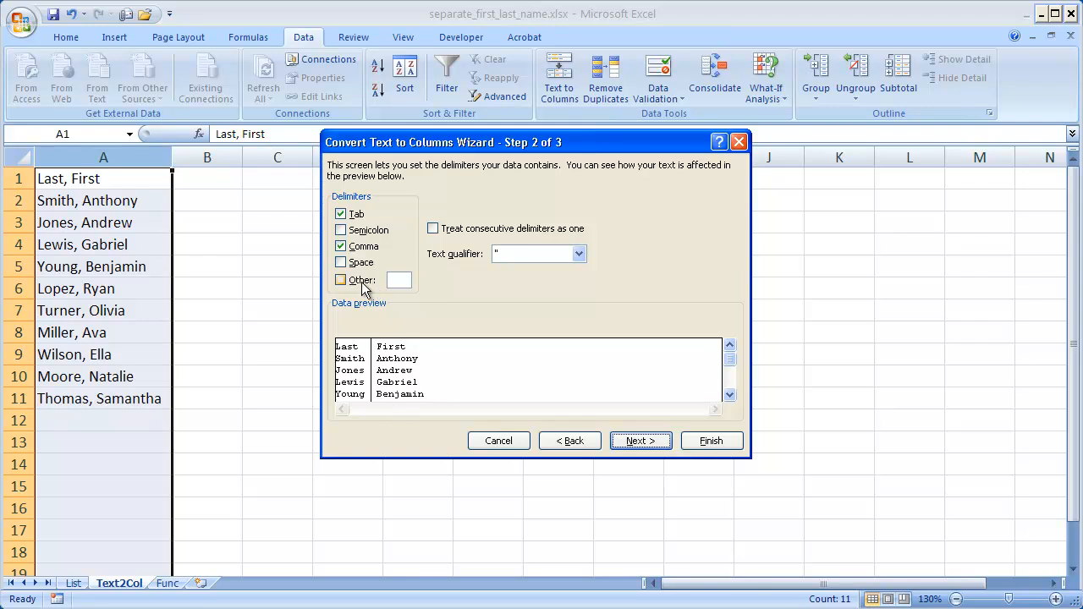
left_click(341, 247)
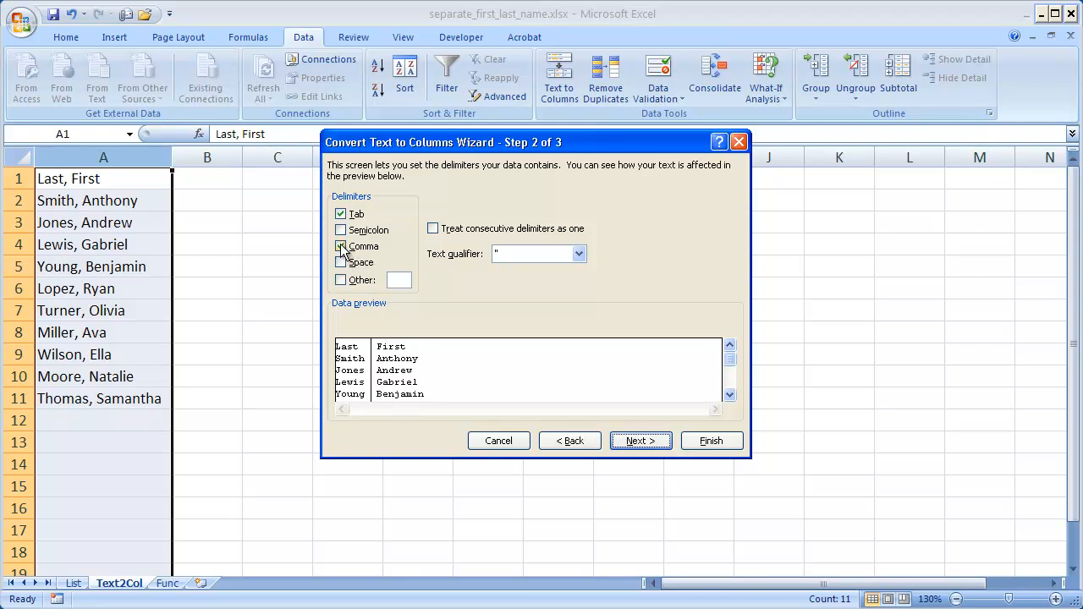
left_click(342, 247)
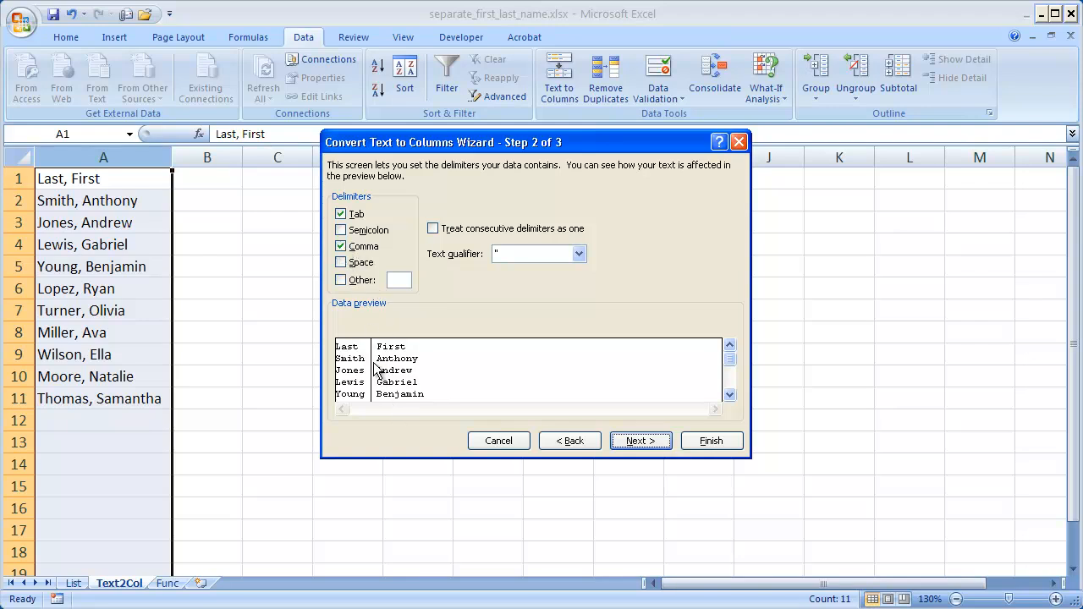
mouse_move(487, 398)
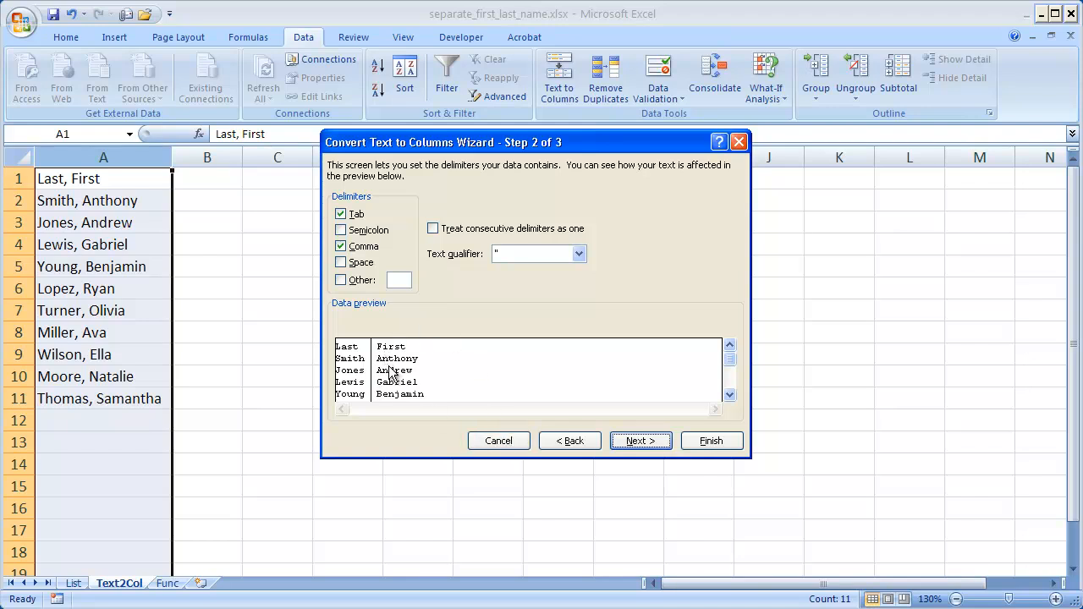
left_click(641, 441)
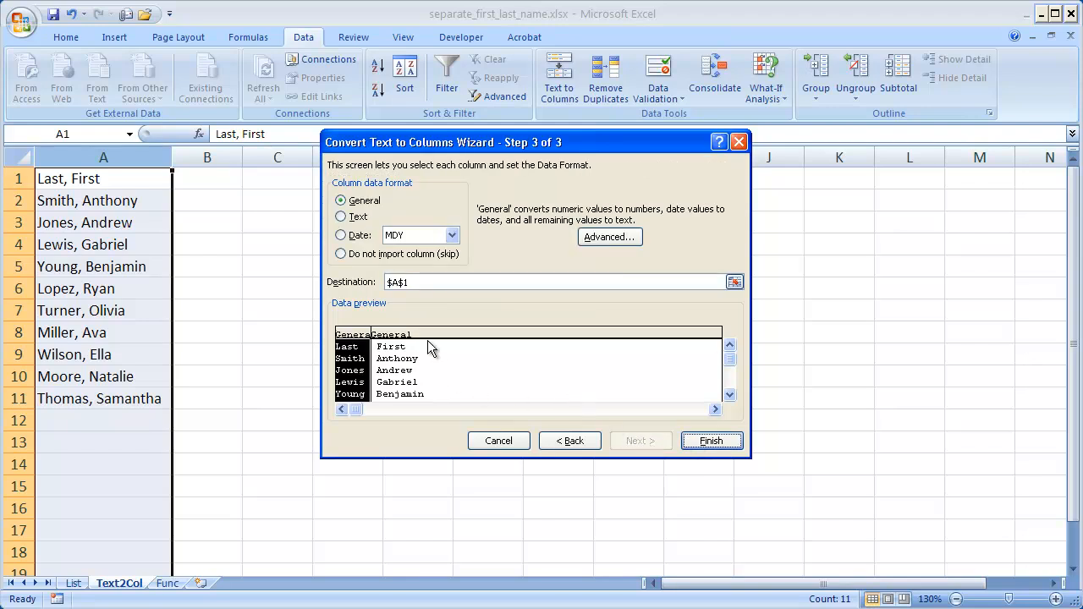
mouse_move(438, 210)
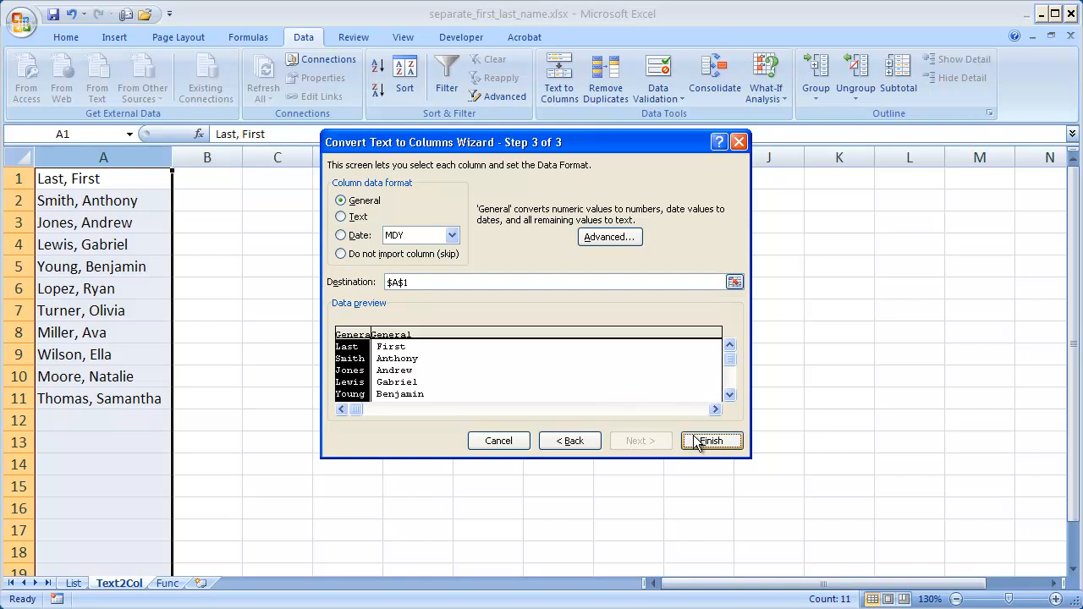
- Finish the split, then inspect Smith and Anthony for a leftover leading space
left_click(711, 441)
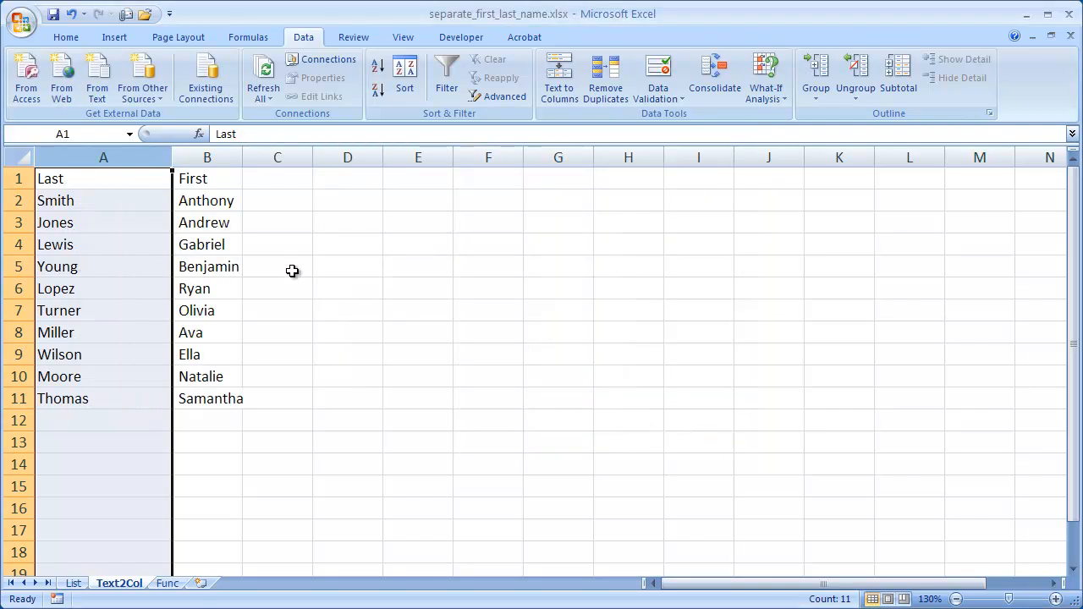
left_click(103, 201)
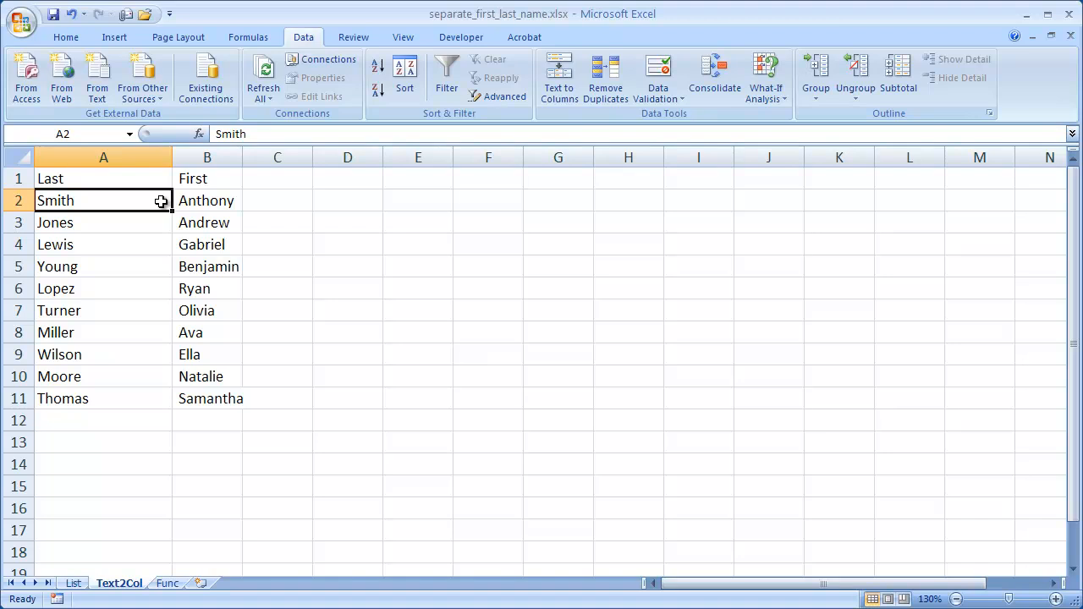
left_click(207, 200)
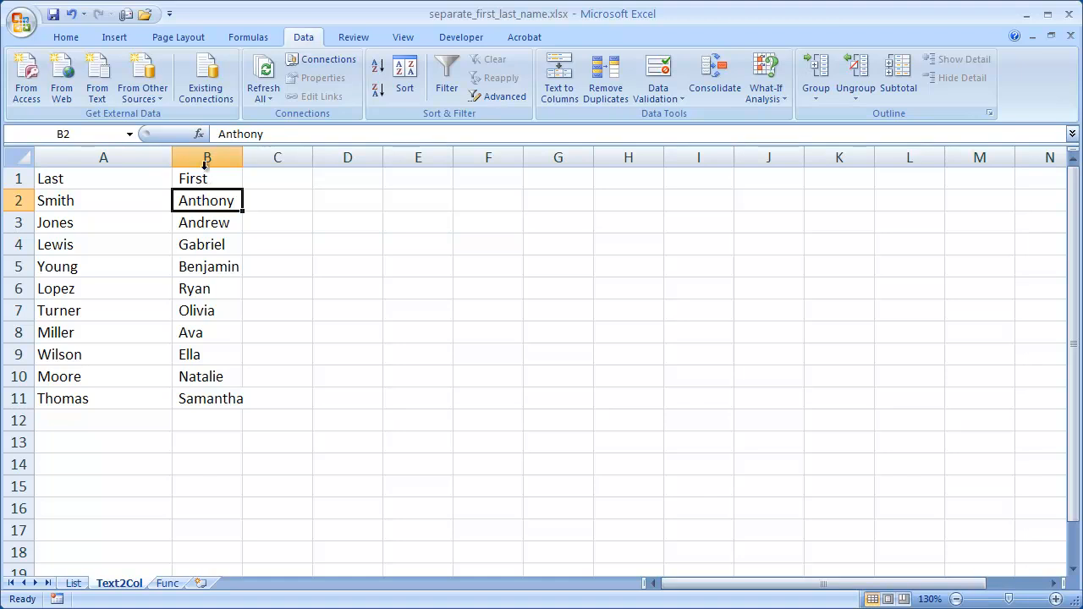
double_click(207, 200)
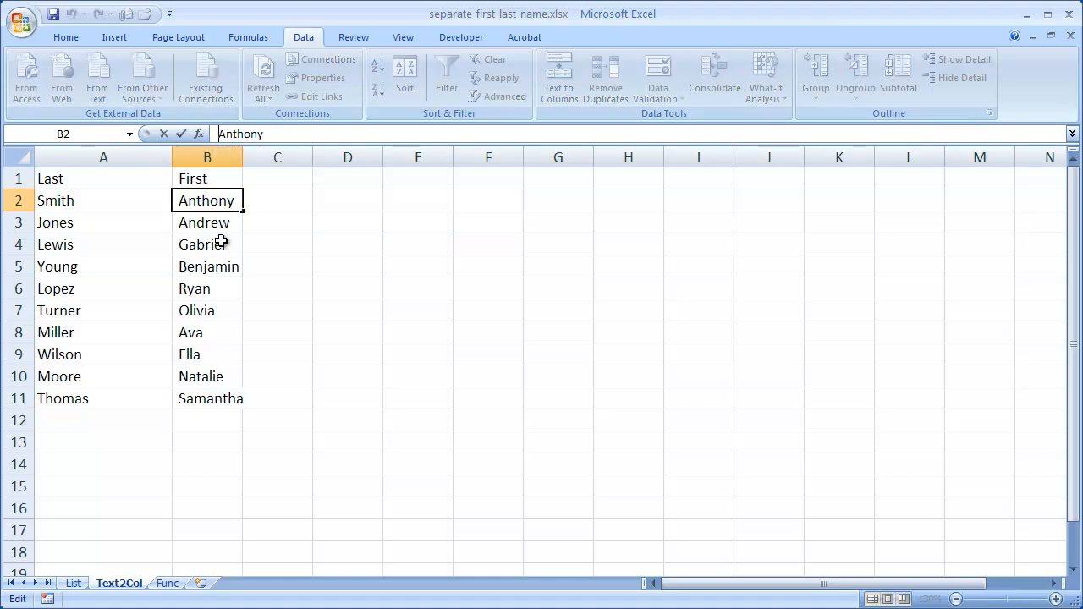
mouse_move(220, 241)
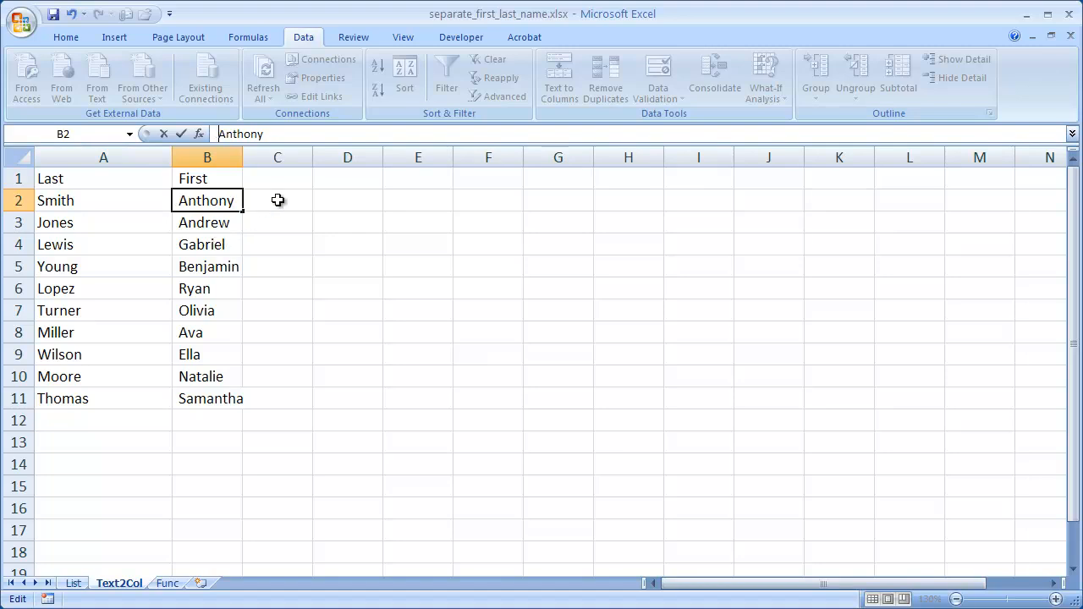
left_click(278, 201)
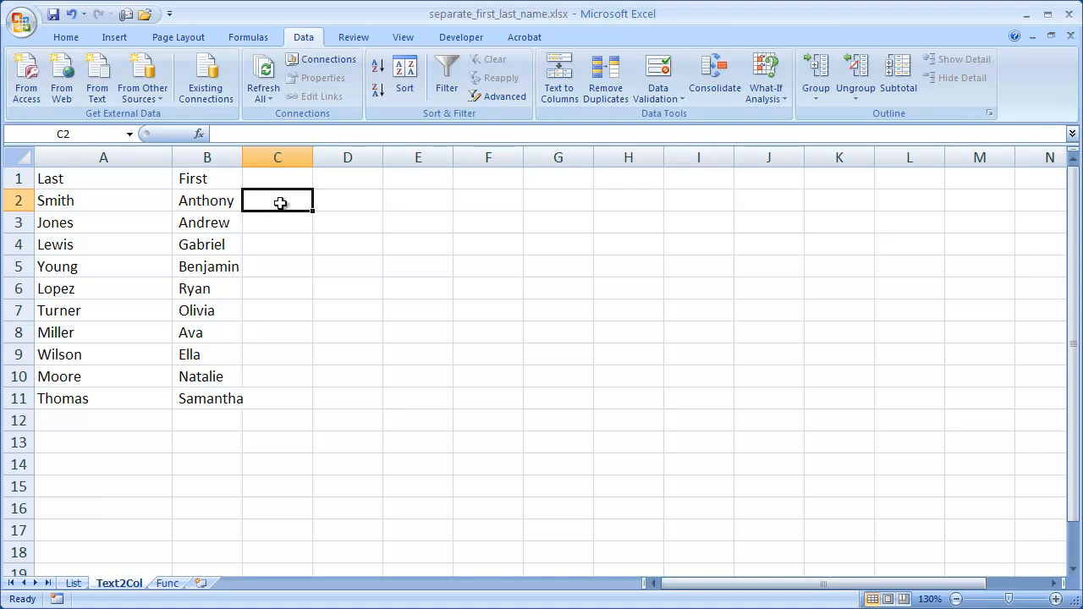
- Enter =TRIM(B2) in C2 to return Anthony without stray spaces
type("=trim")
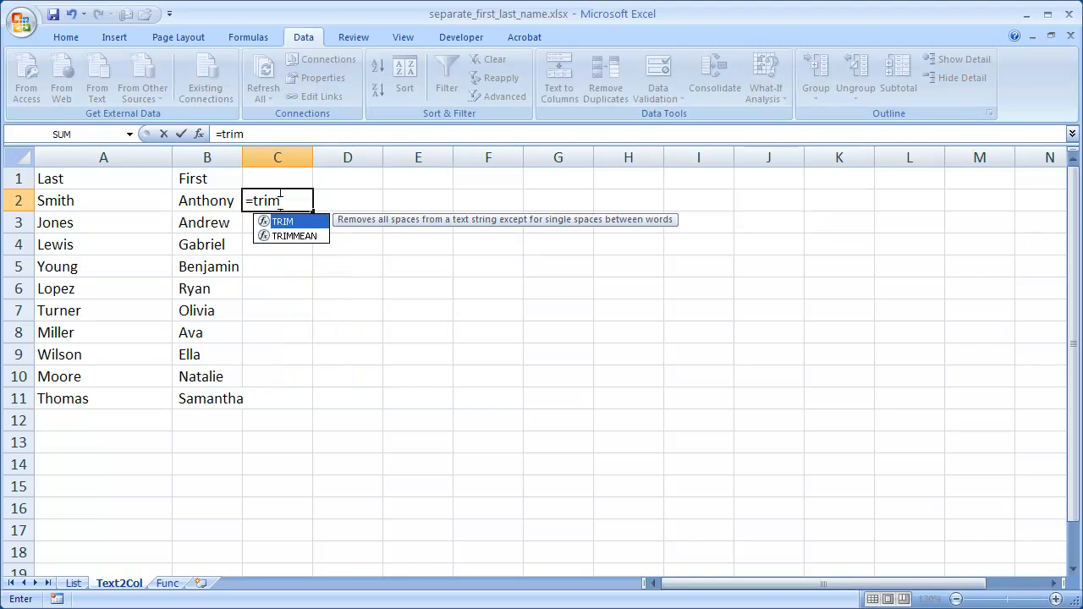
type("(")
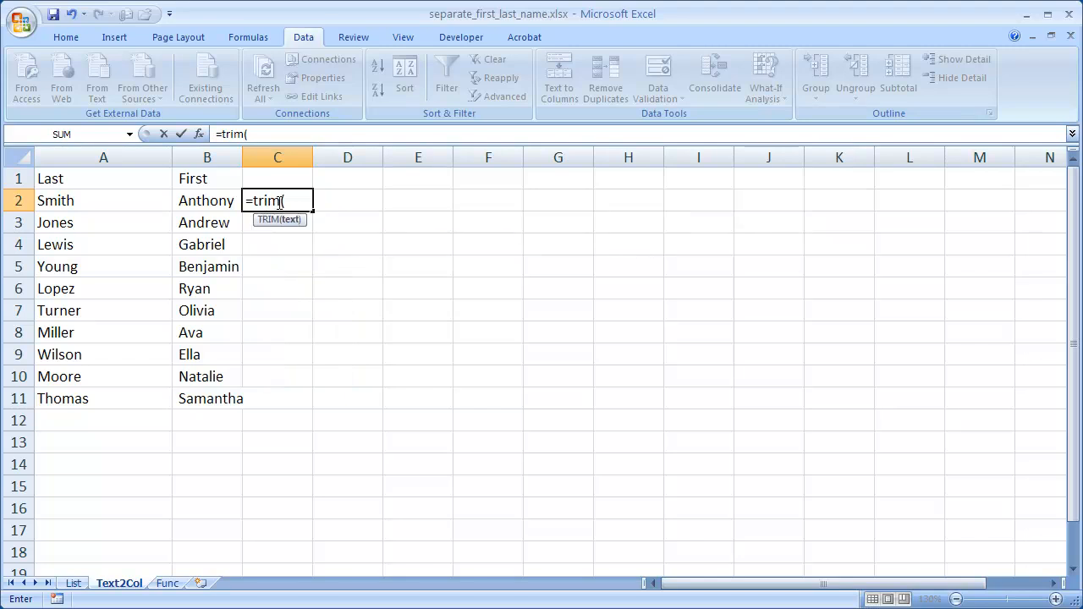
mouse_move(168, 200)
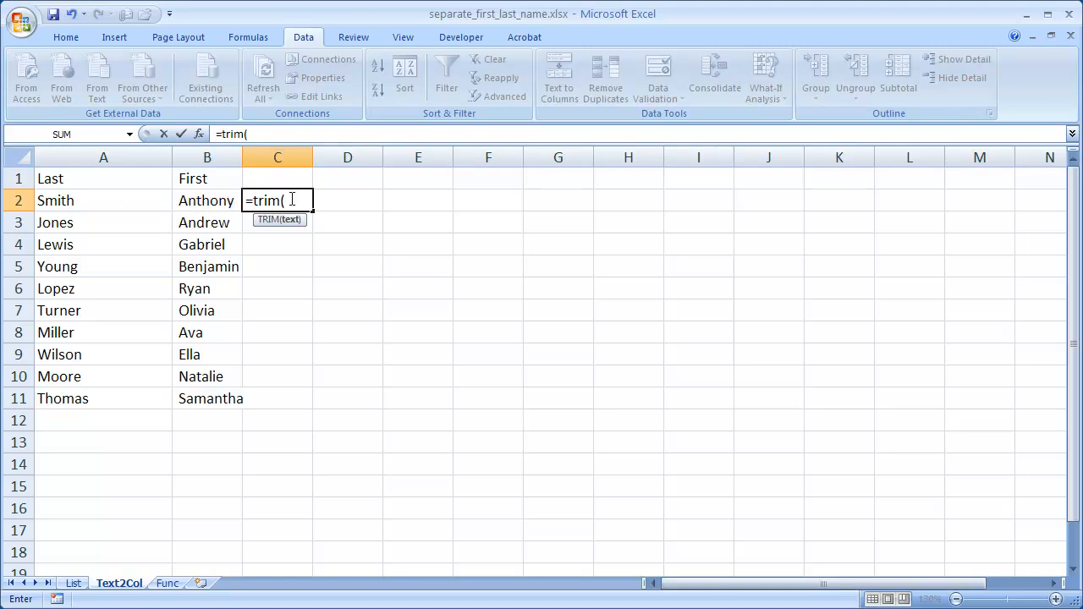
mouse_move(202, 200)
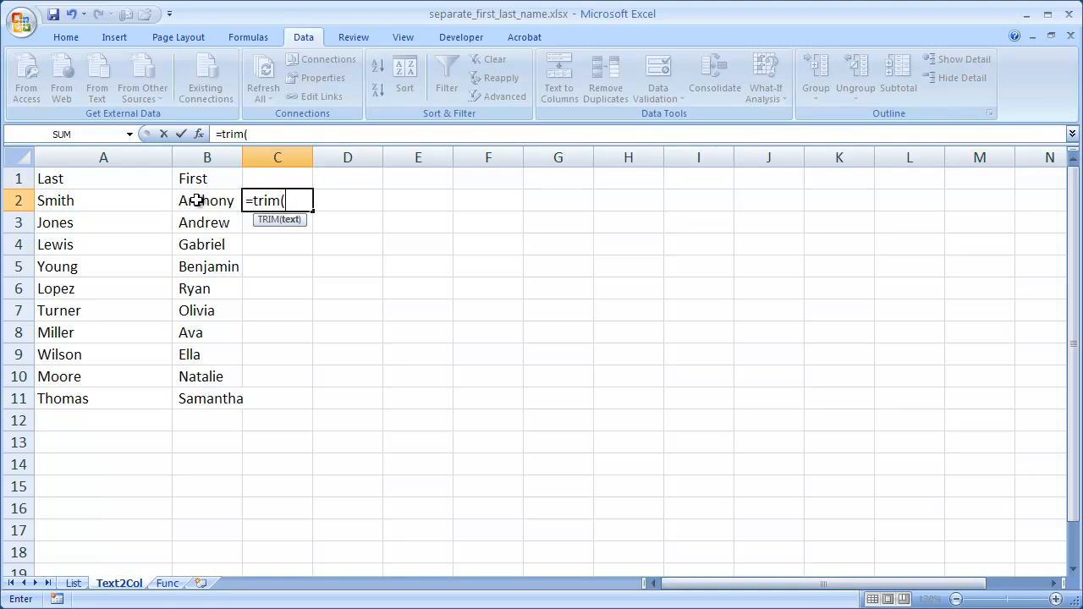
left_click(206, 201)
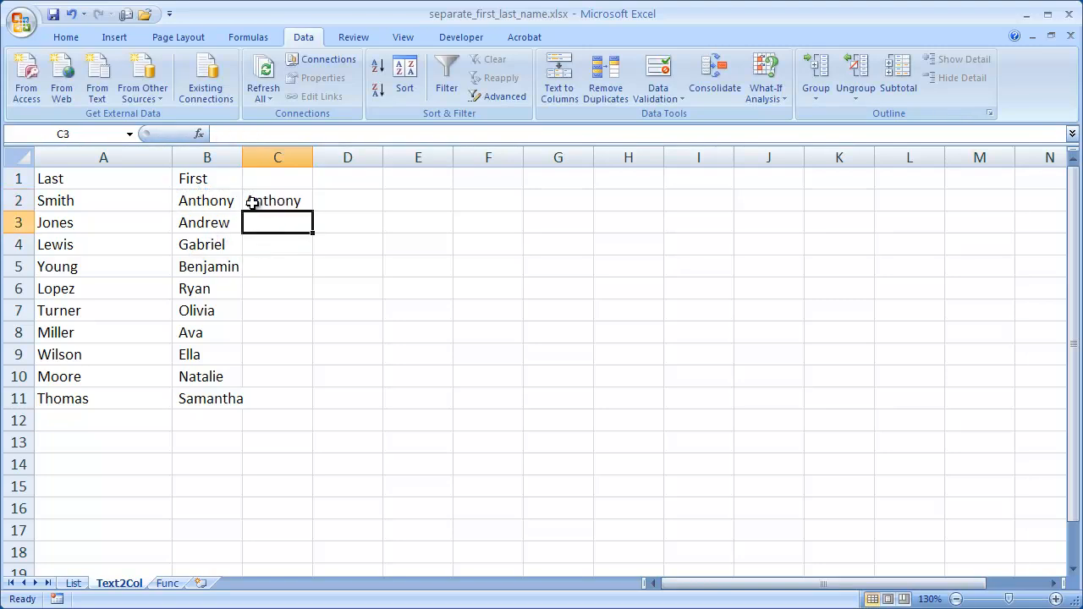
left_click(278, 201)
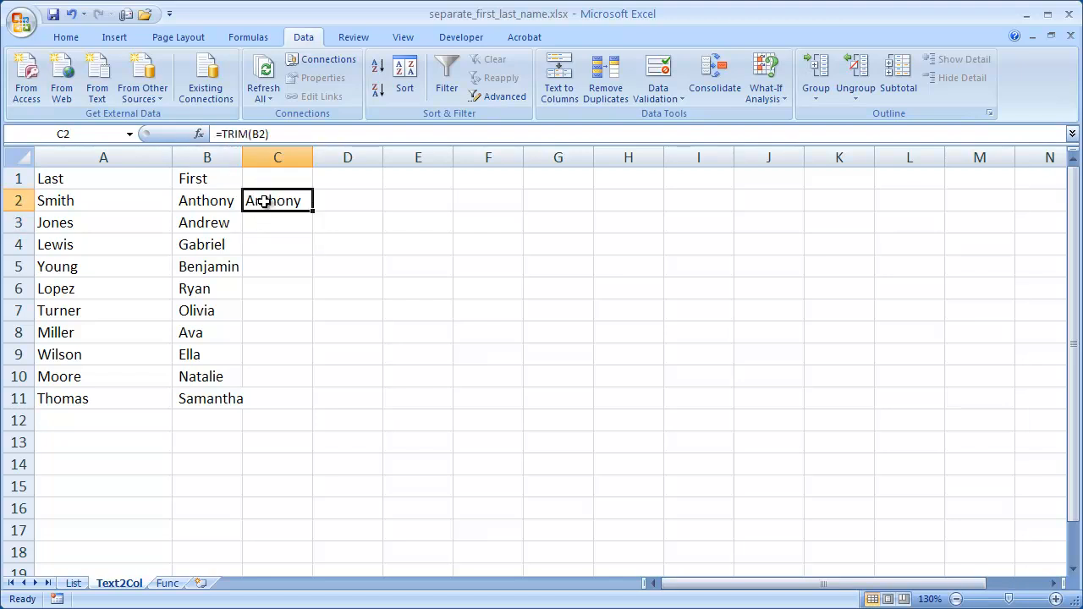
mouse_move(313, 211)
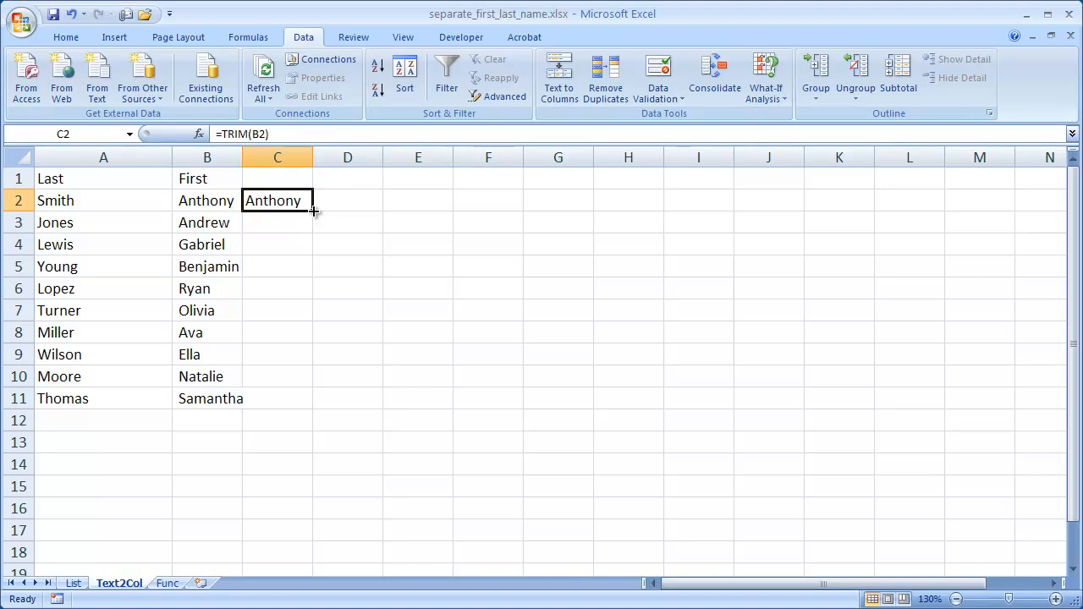
- Fill the TRIM formula to row 11, paste trimmed names over First, then open Func
left_click_drag(310, 210, 310, 399)
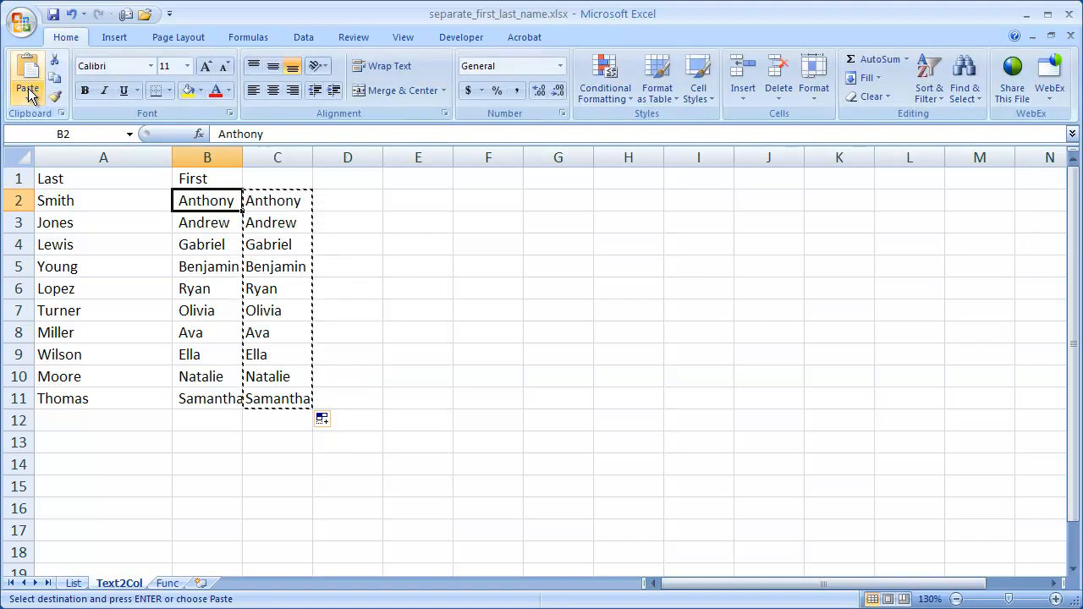
left_click(27, 76)
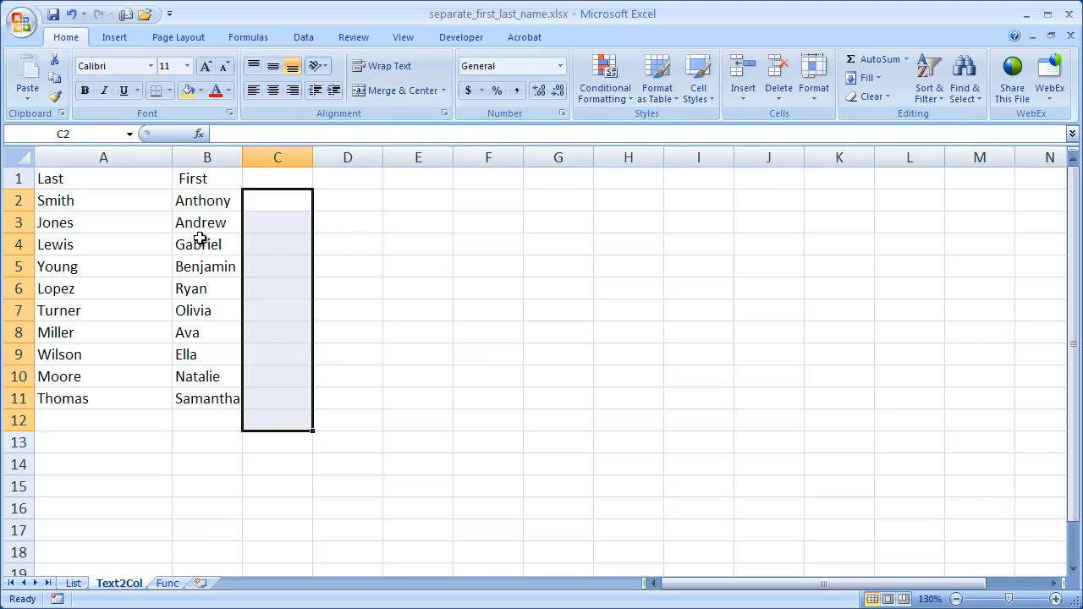
mouse_move(180, 570)
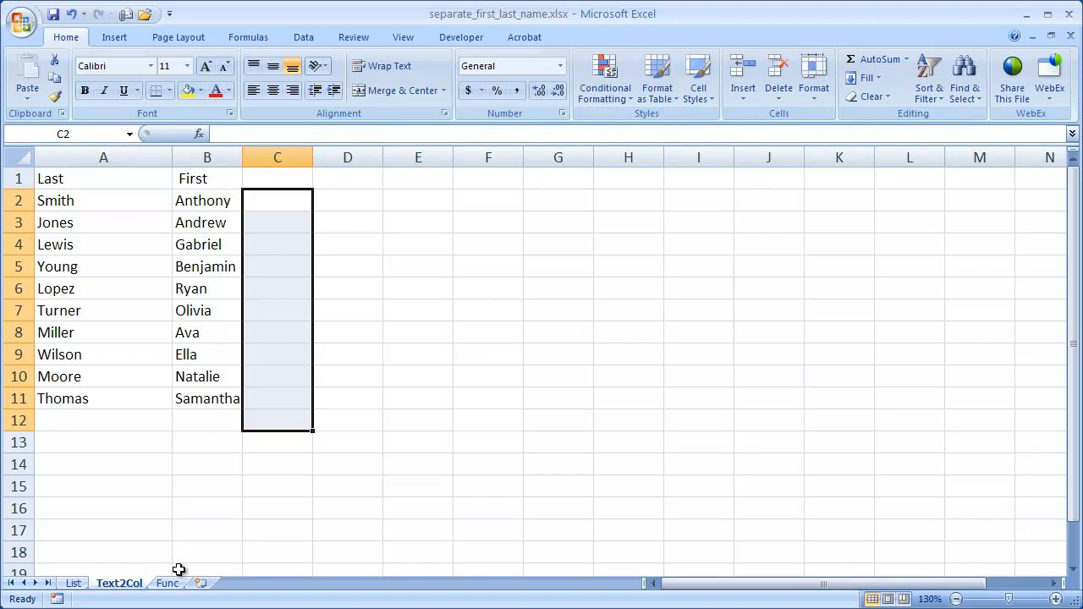
left_click(167, 584)
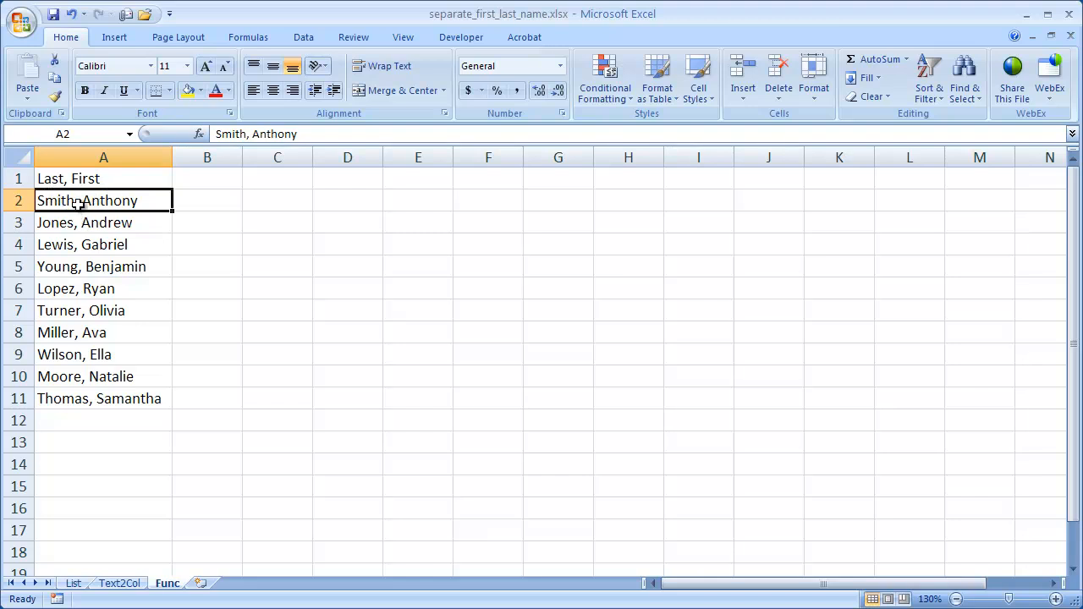
left_click(206, 201)
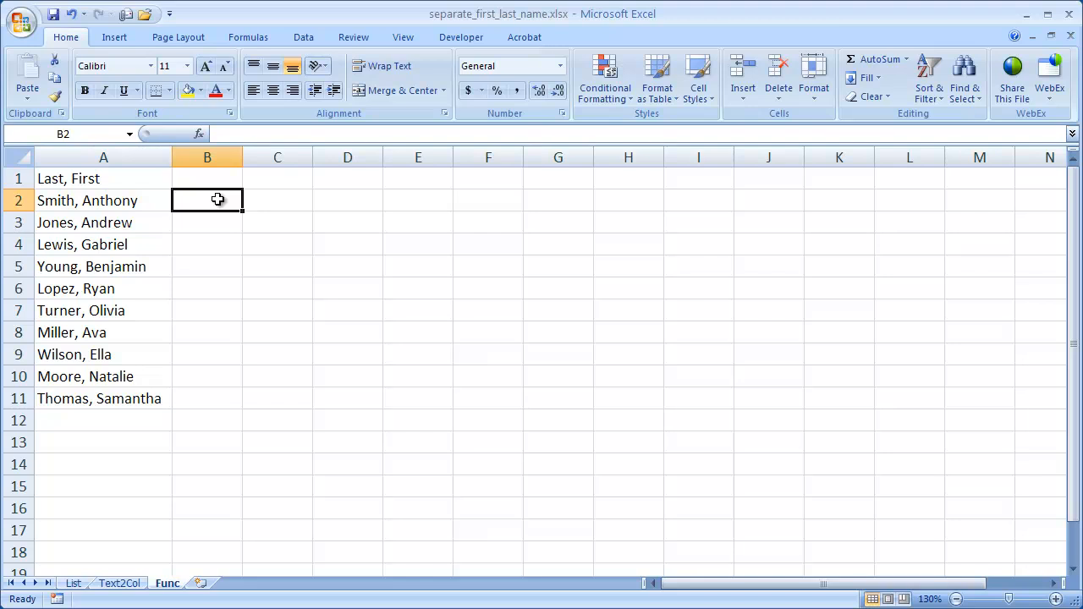
mouse_move(44, 201)
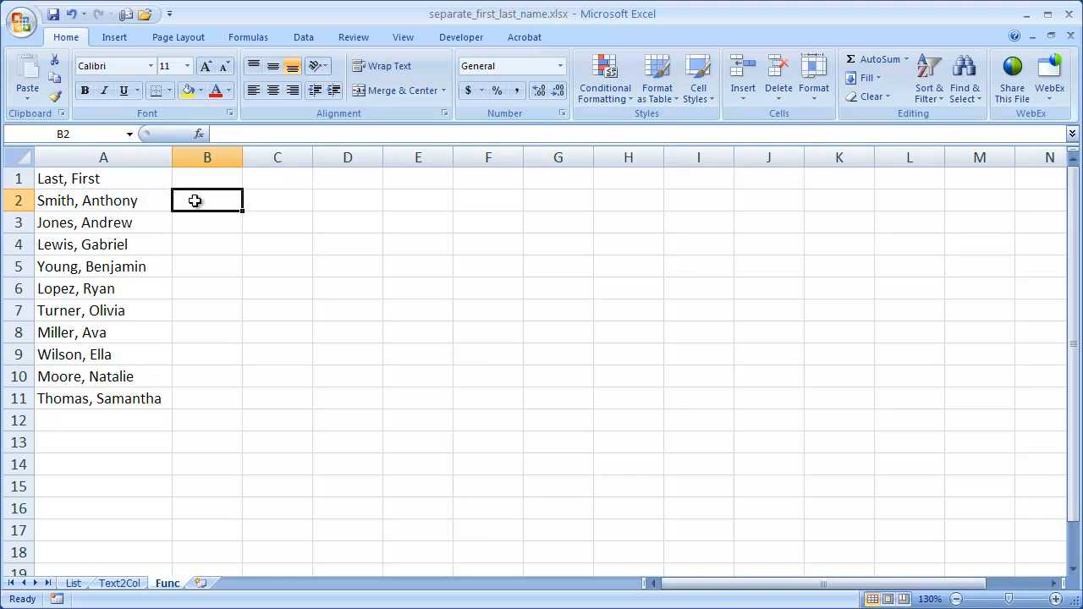
type("=fi")
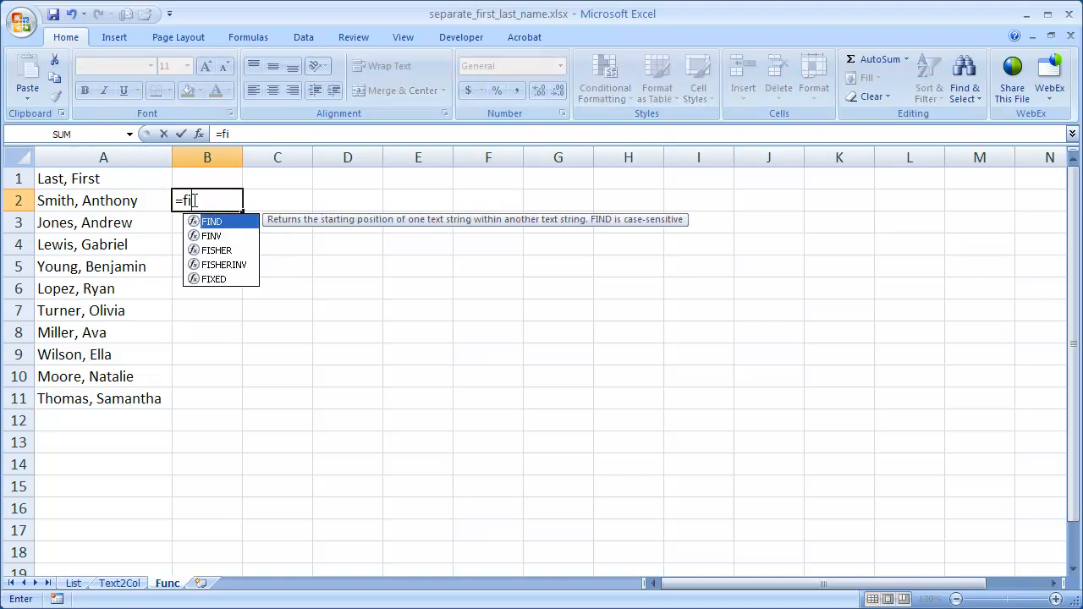
type("nd")
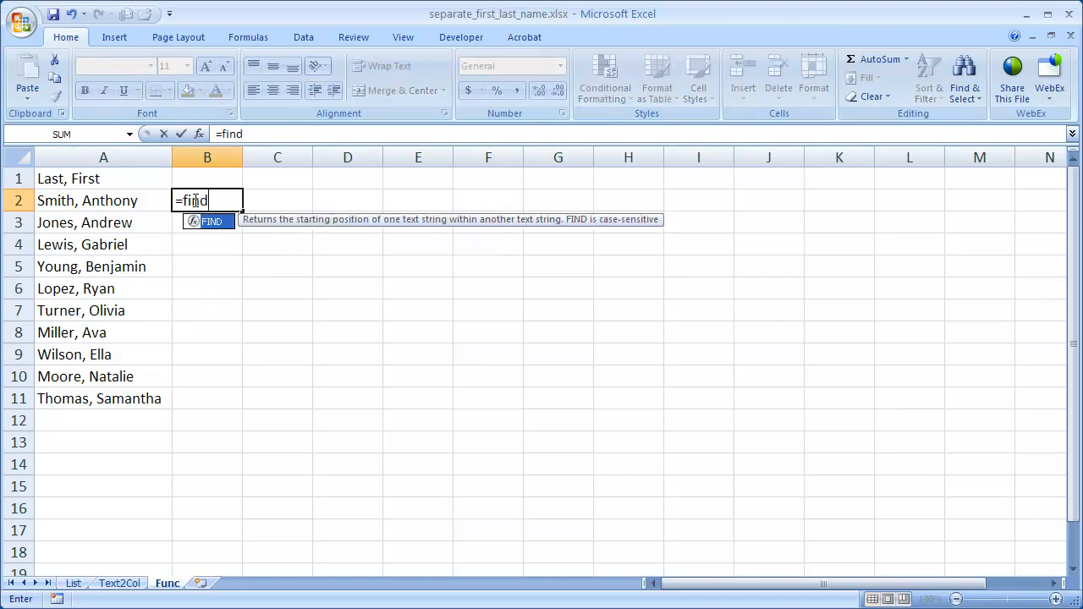
type("(")
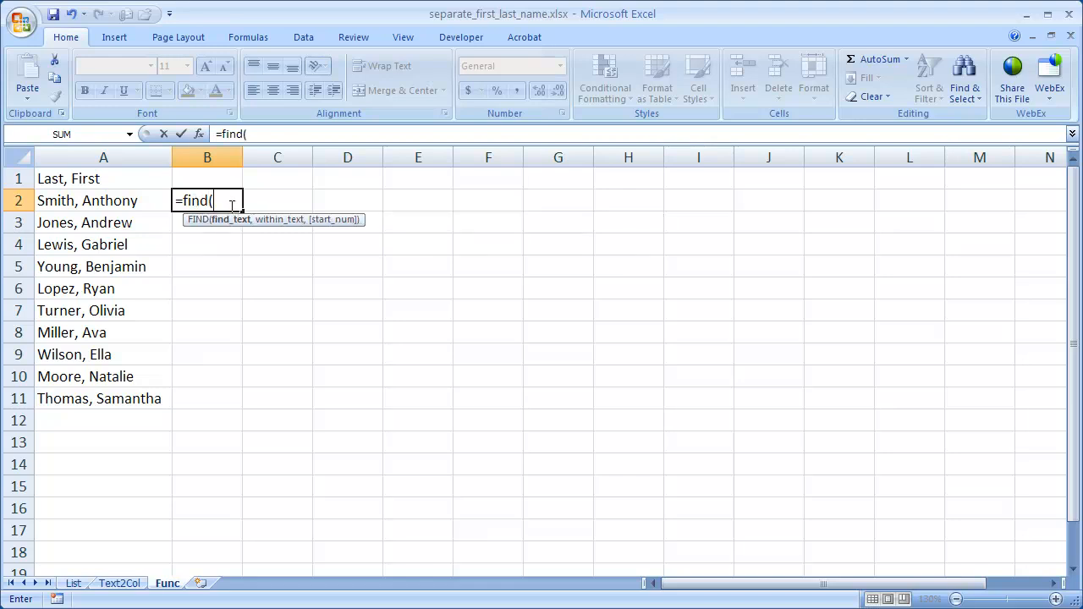
type("\",\",")
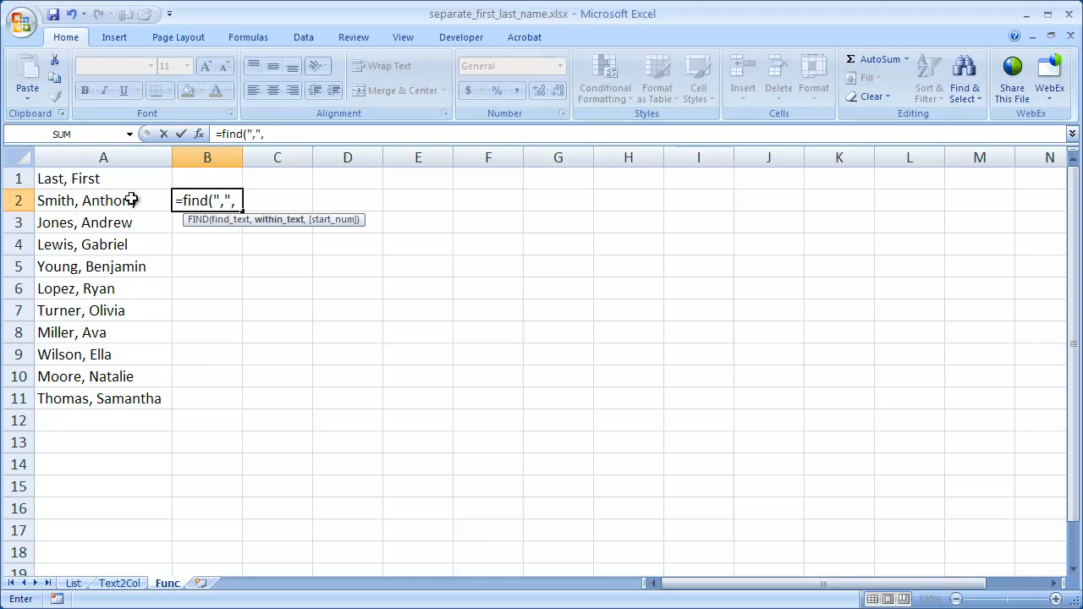
left_click(104, 201)
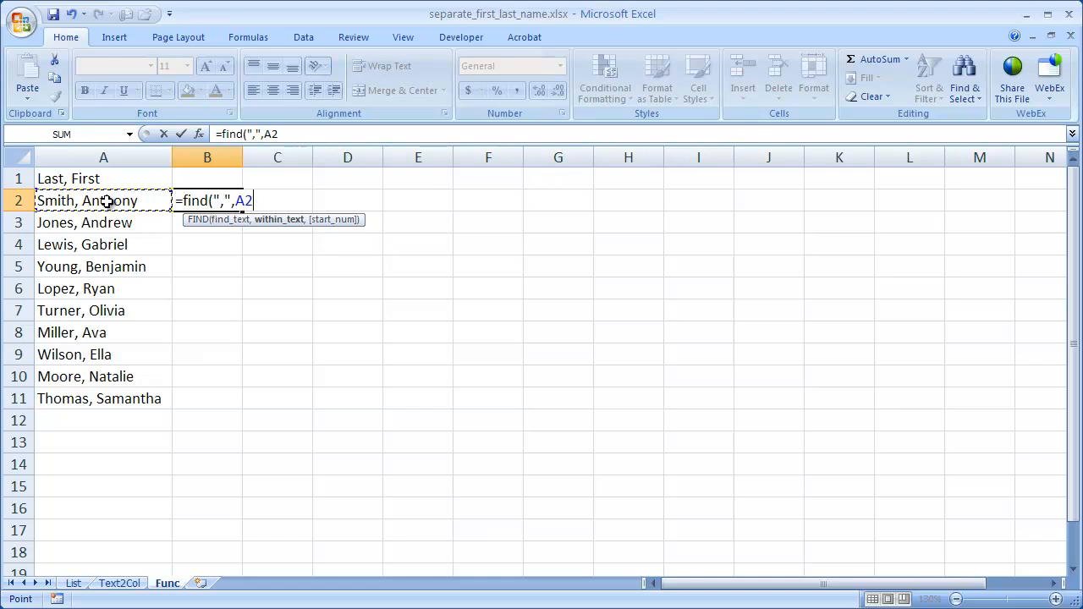
type(")")
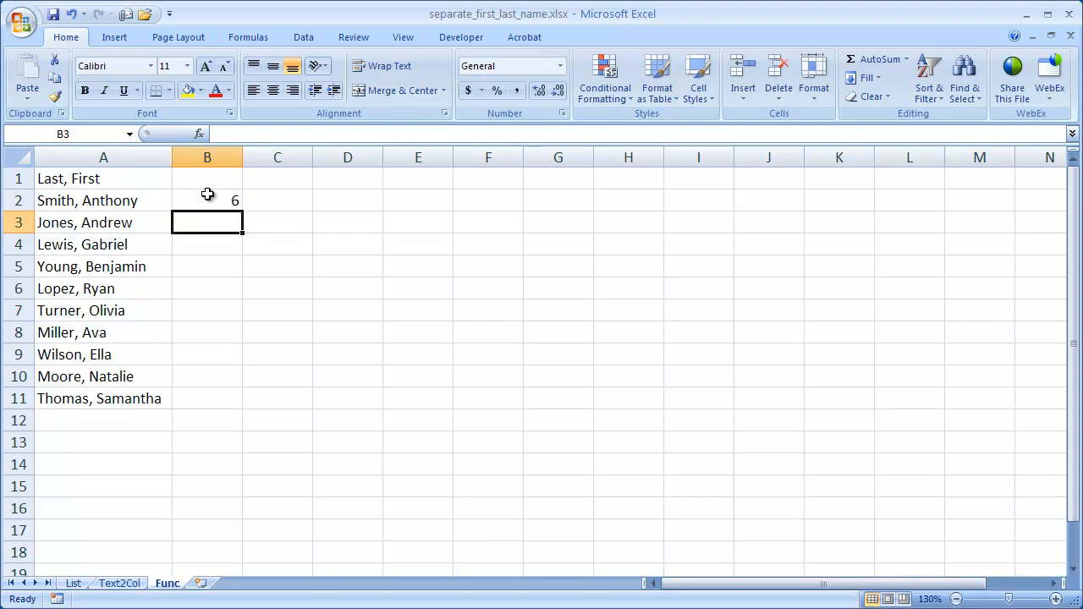
mouse_move(222, 200)
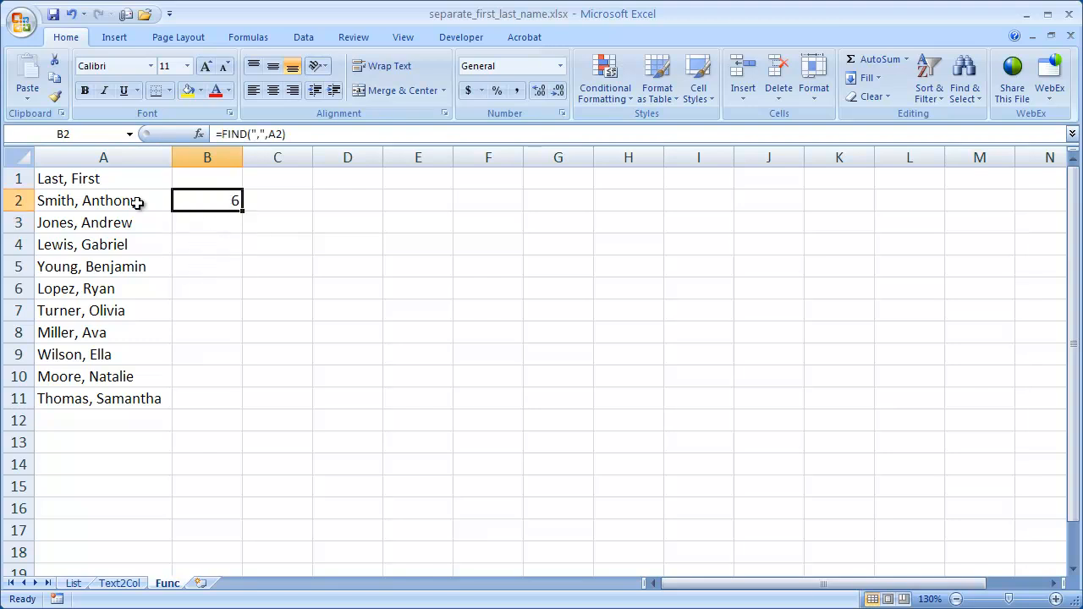
mouse_move(58, 200)
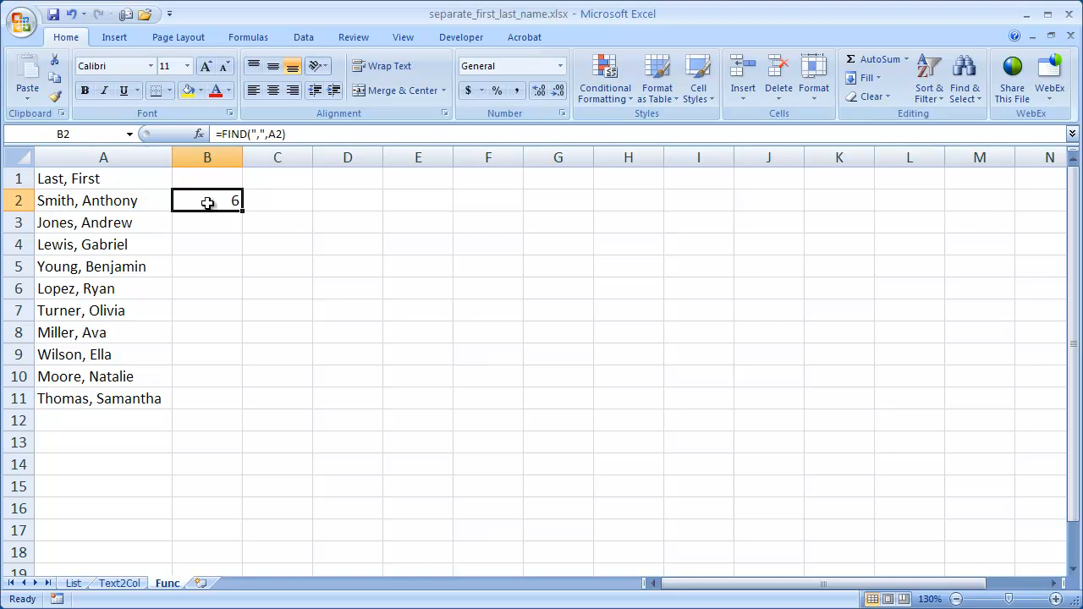
mouse_move(224, 134)
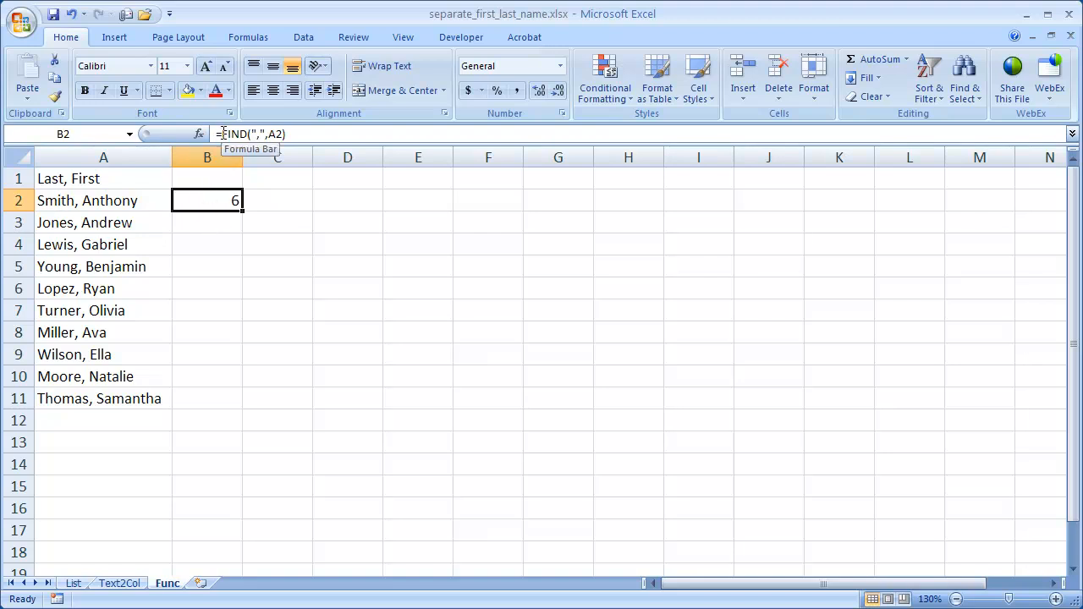
- Rewrite B2 as =LEFT(A2,FIND(",",A2)-1) and fill it to extract last names through Thomas
double_click(207, 200)
type("left(")
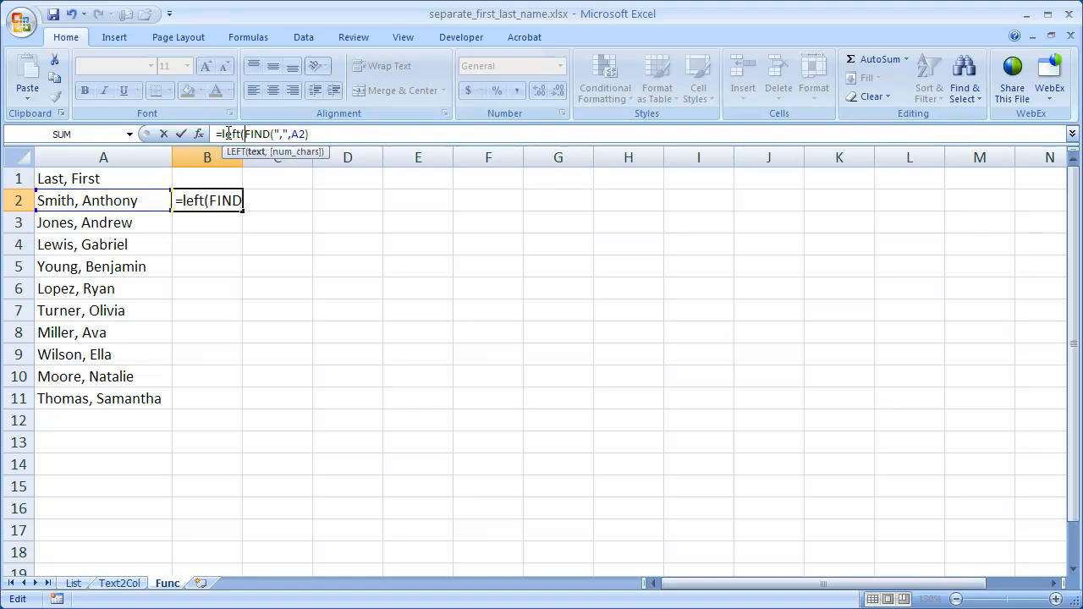
left_click(104, 200)
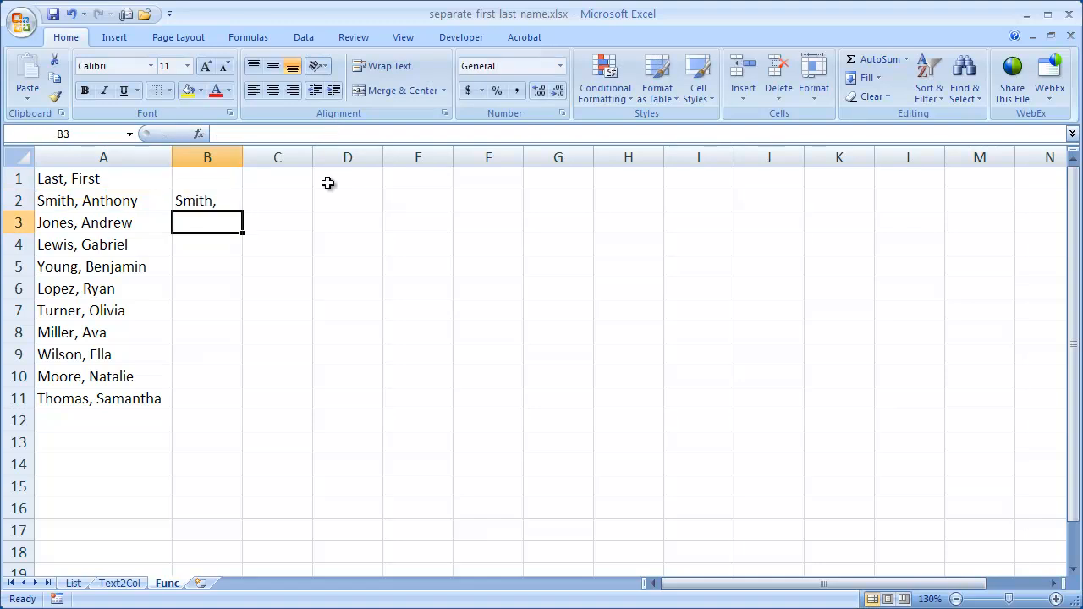
mouse_move(225, 200)
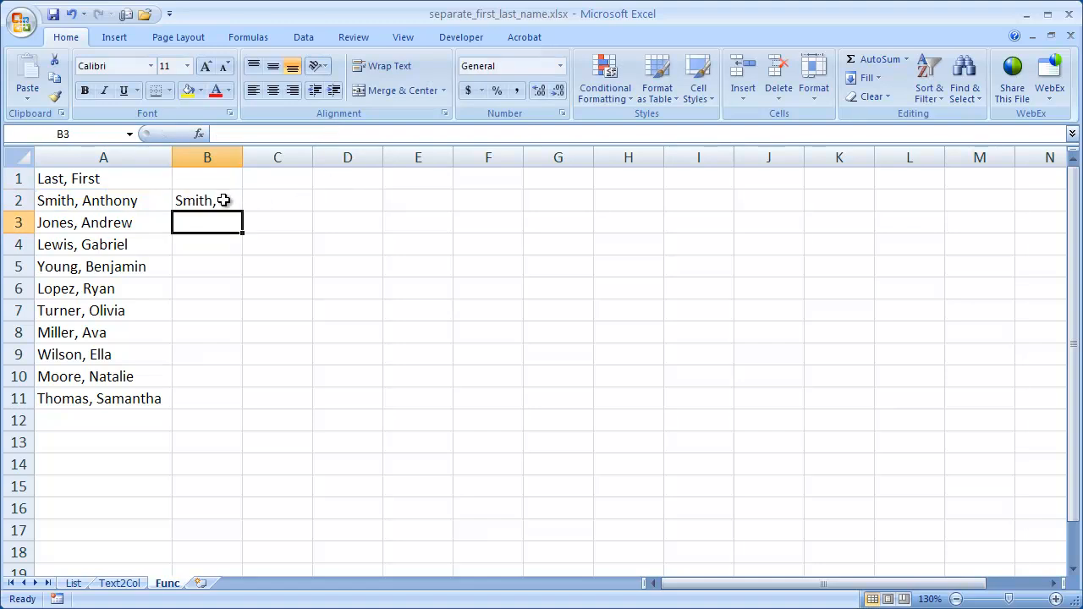
left_click(207, 200)
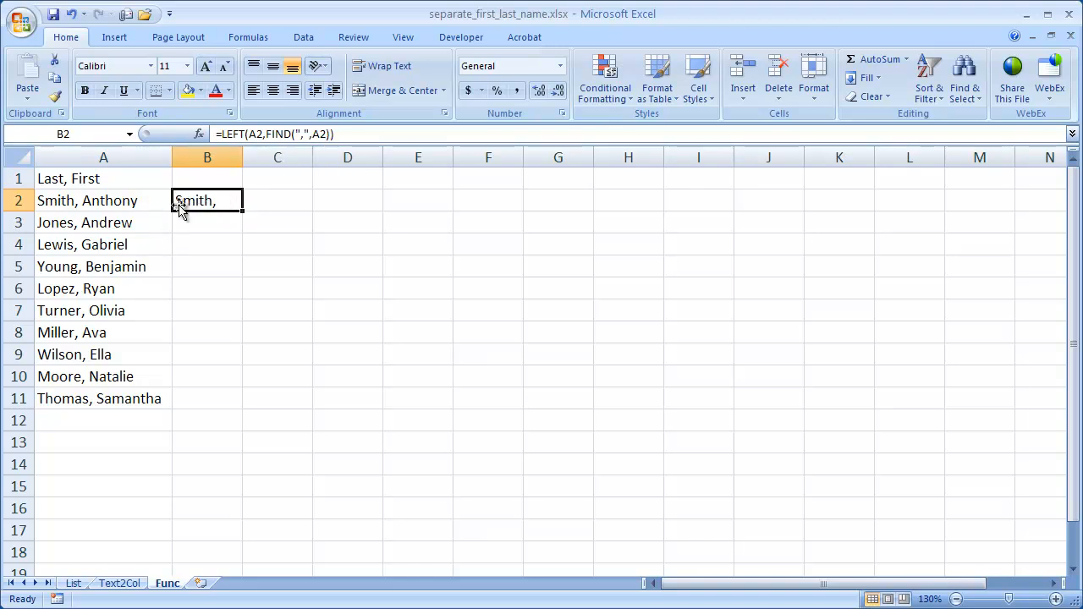
double_click(207, 200)
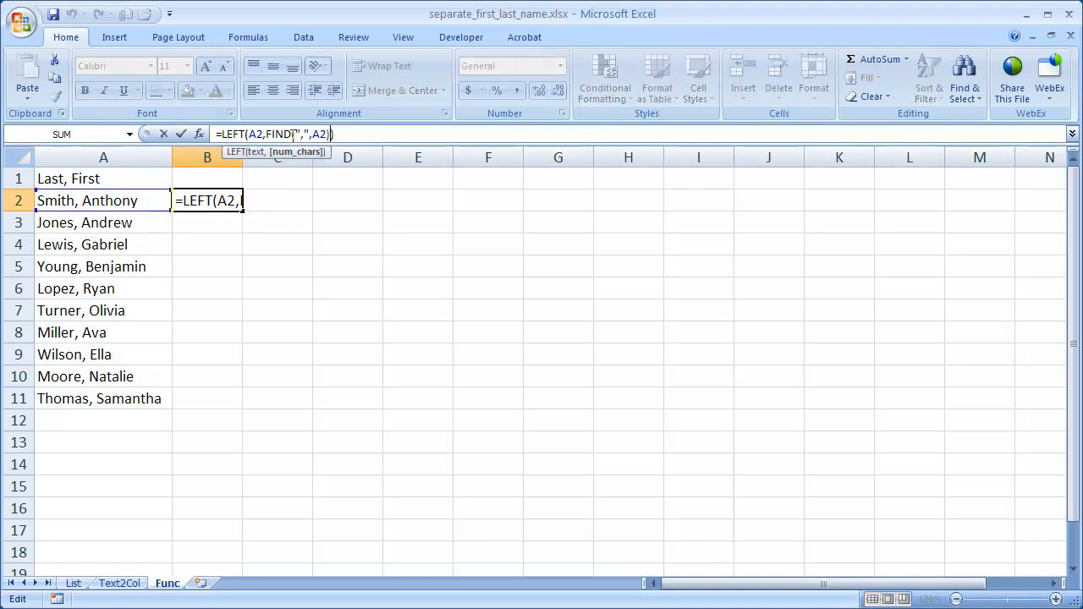
type("-1")
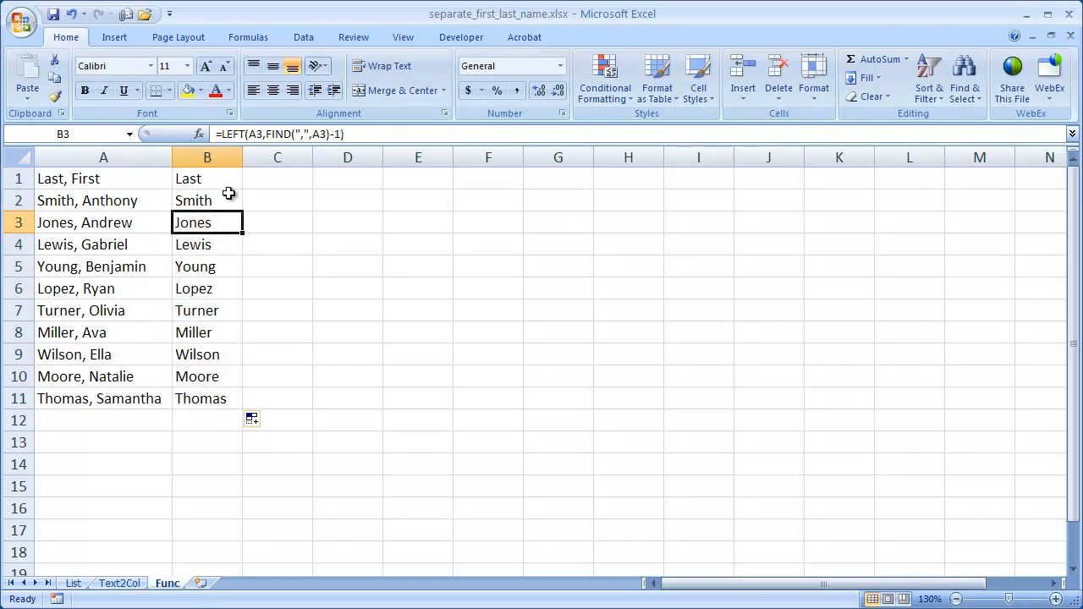
mouse_move(267, 179)
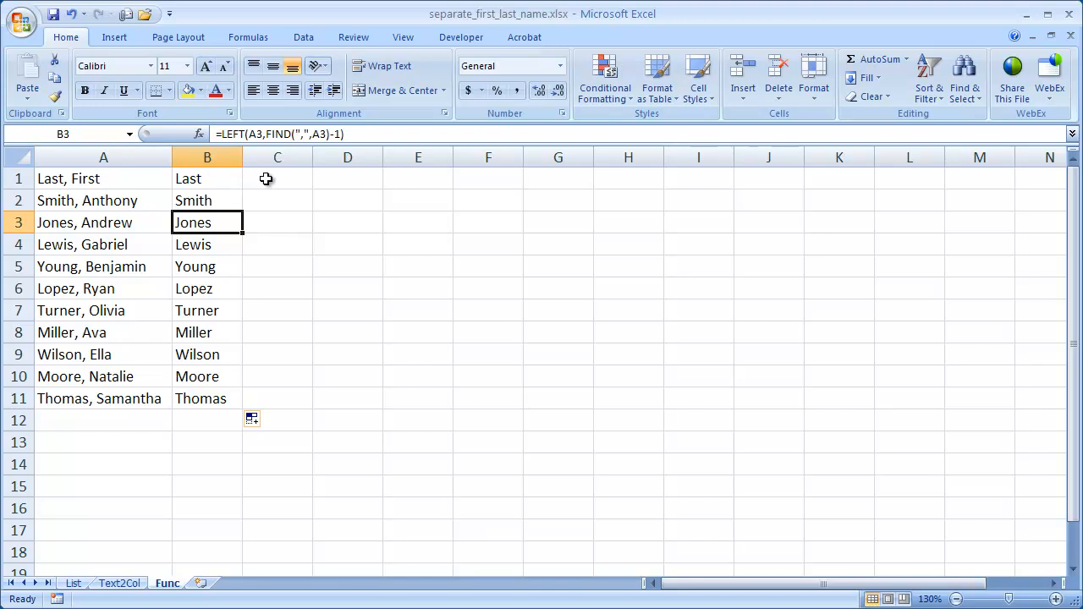
left_click(206, 178)
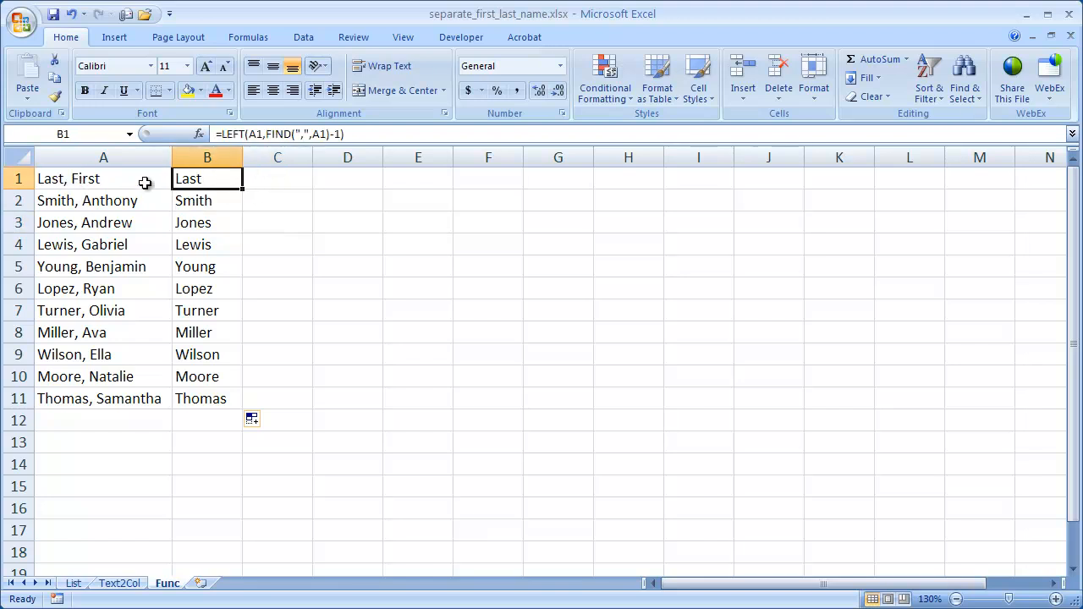
- Enter =FIND(",",A1) in C1, returning 5, and begin rewriting it with MID
left_click(277, 179)
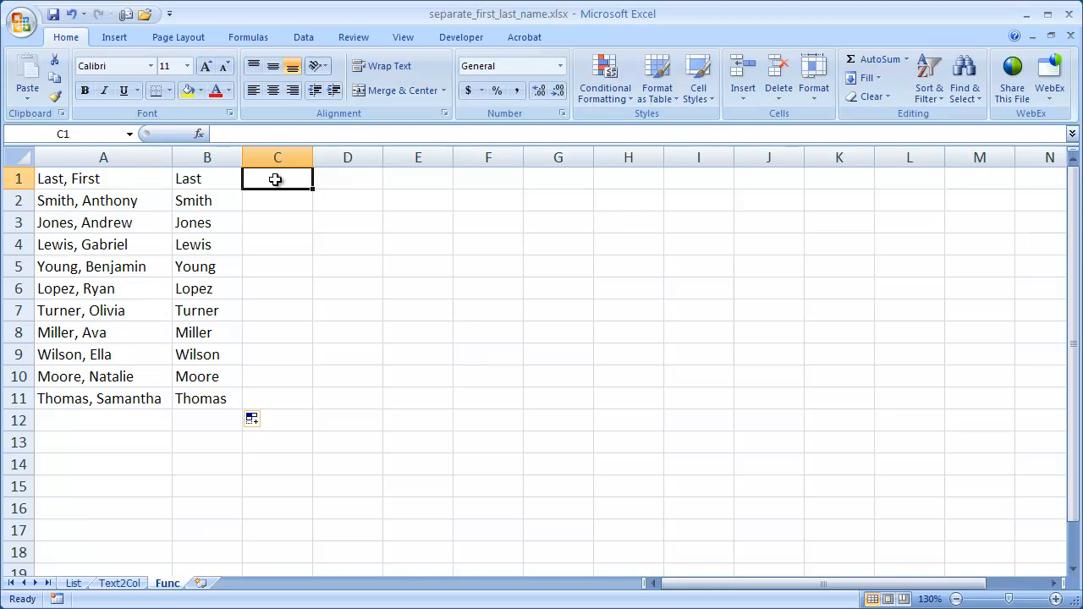
type("=fin")
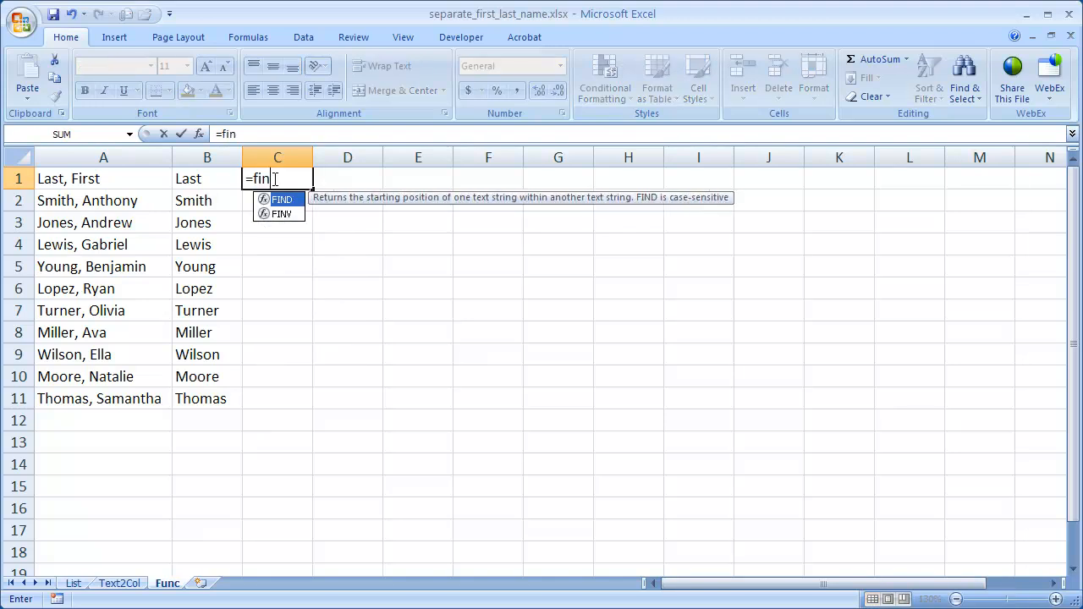
type("d(")
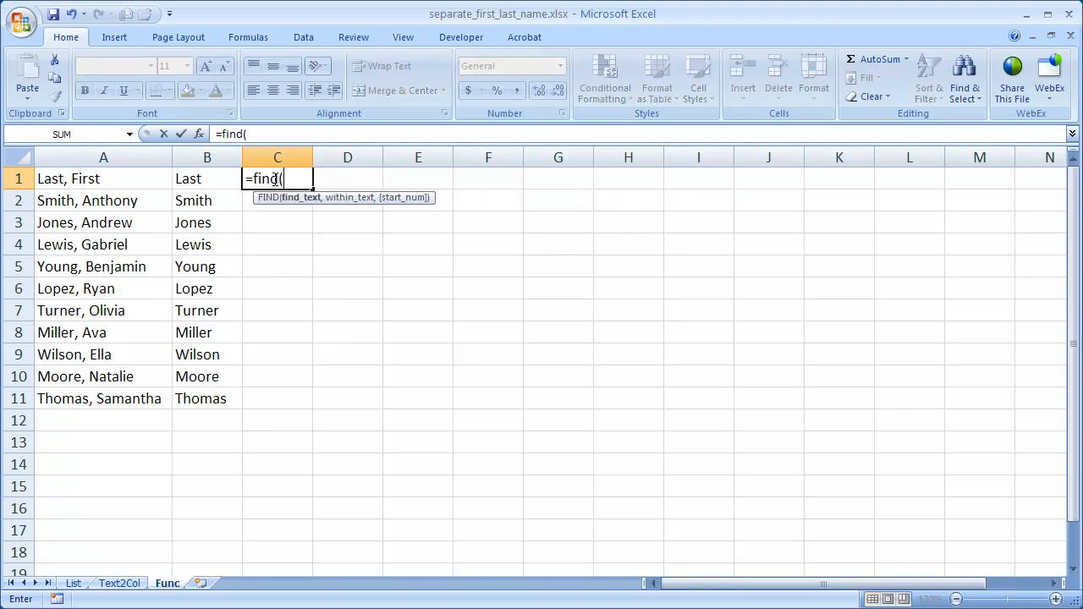
type("\",")
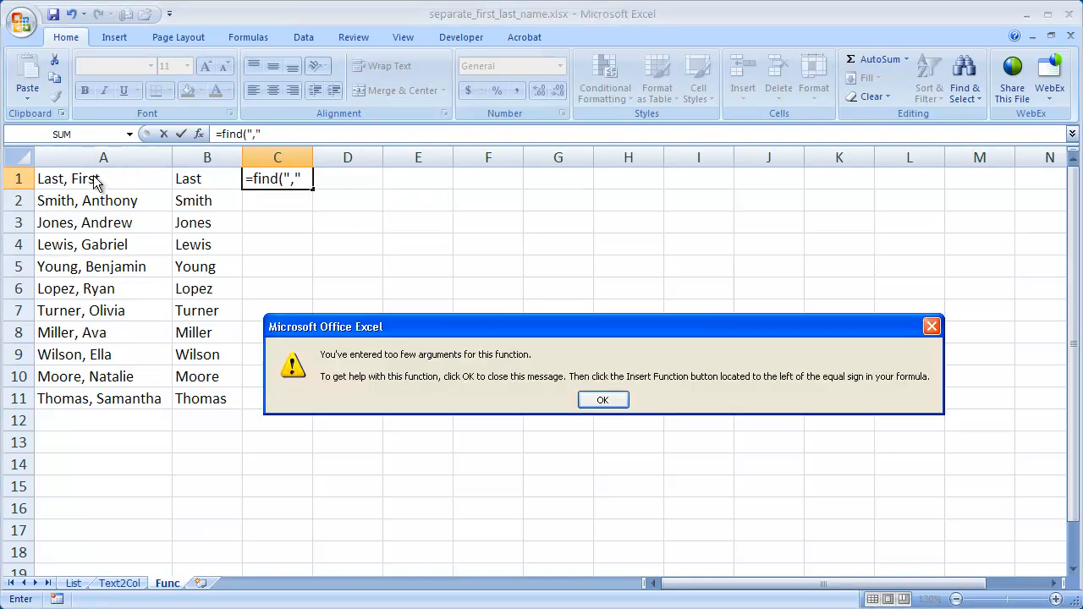
left_click(603, 400)
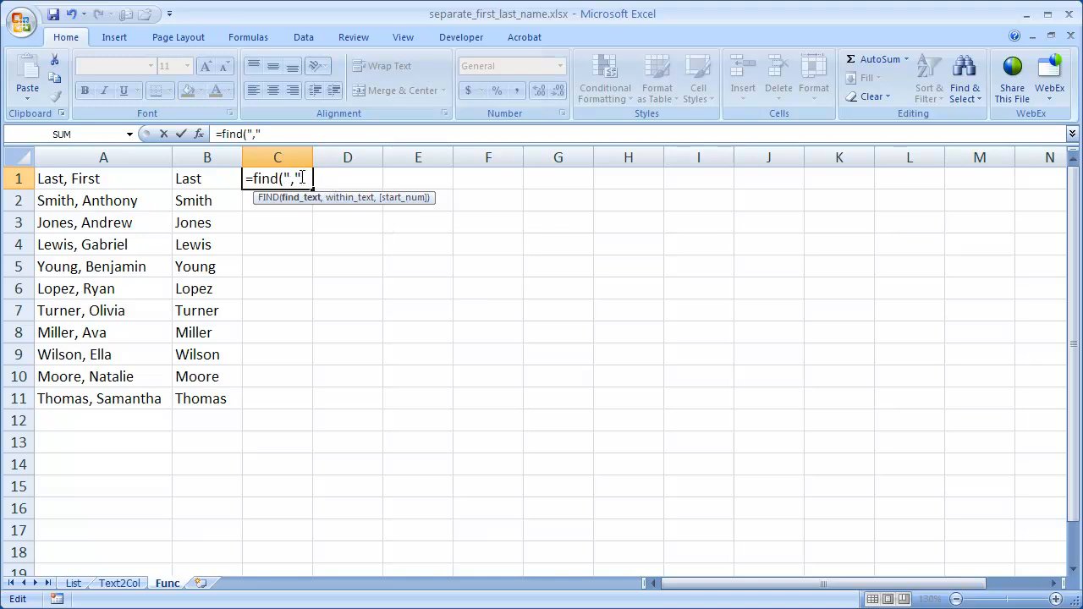
type(",")
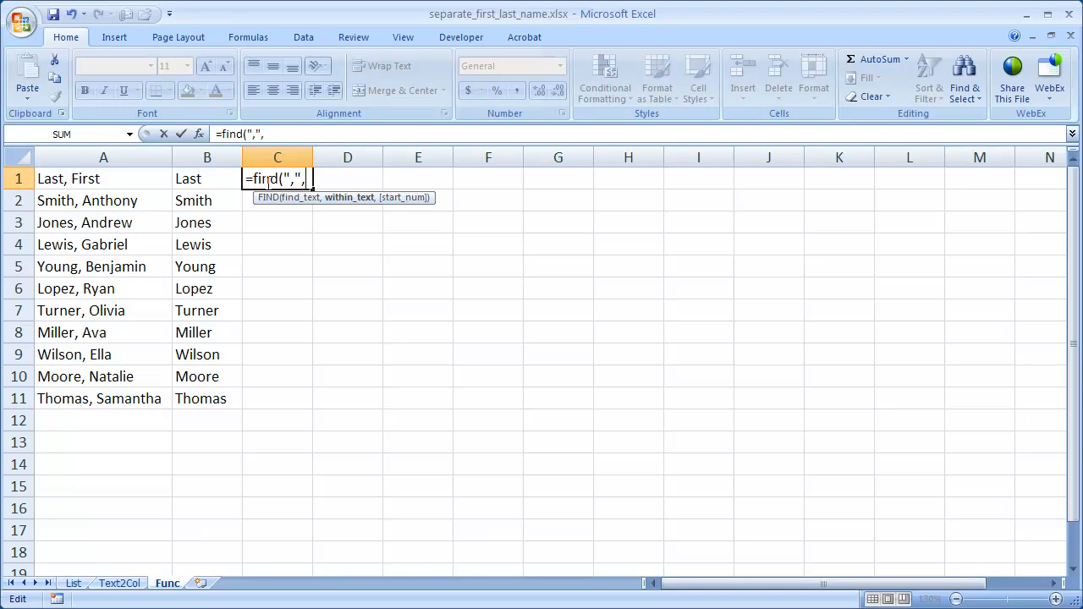
left_click(103, 179)
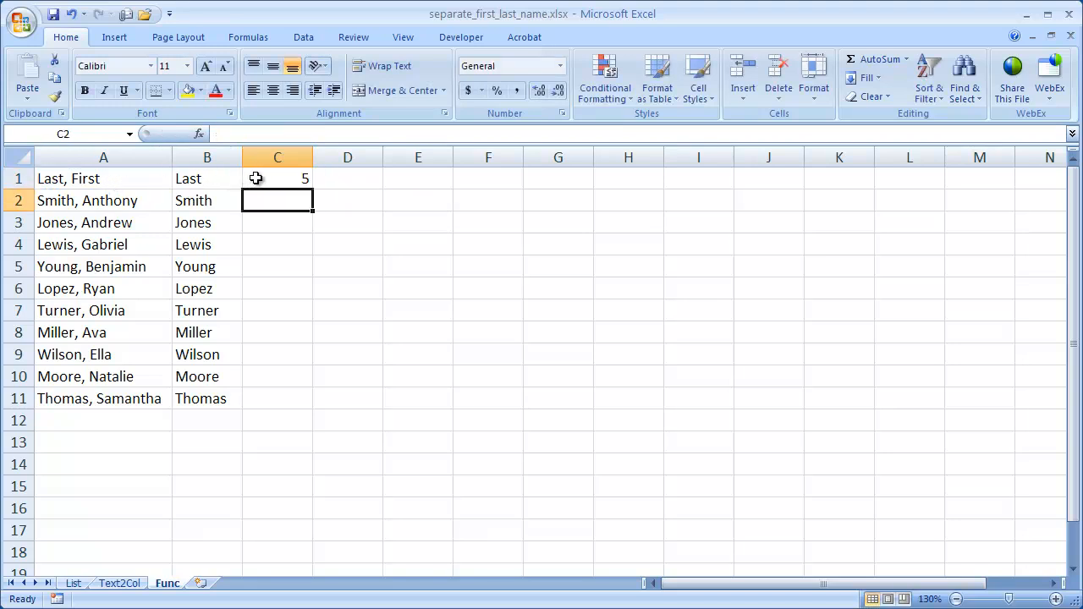
mouse_move(42, 179)
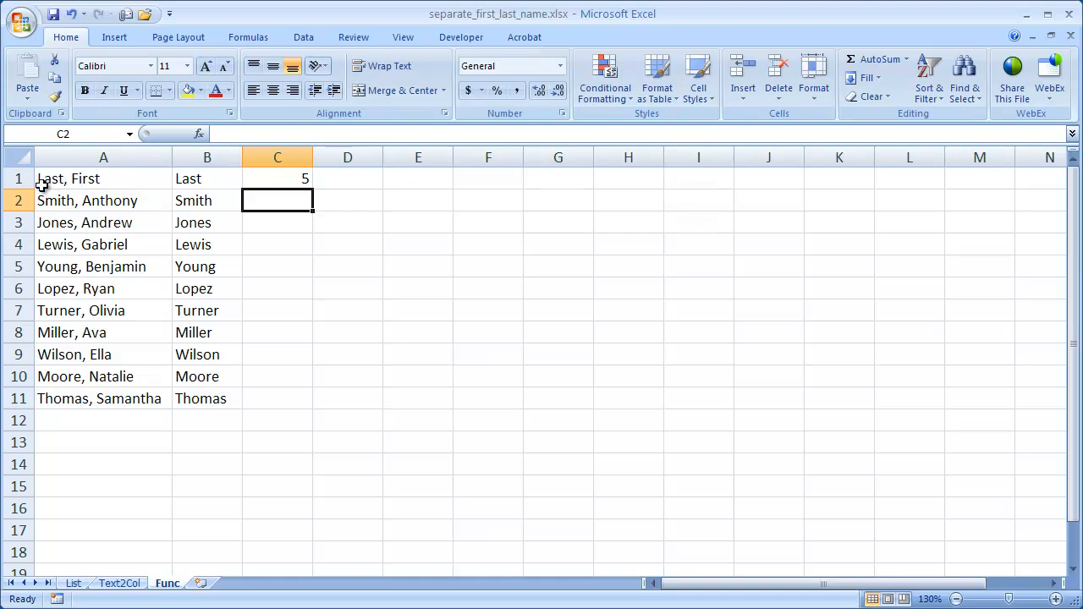
left_click(278, 178)
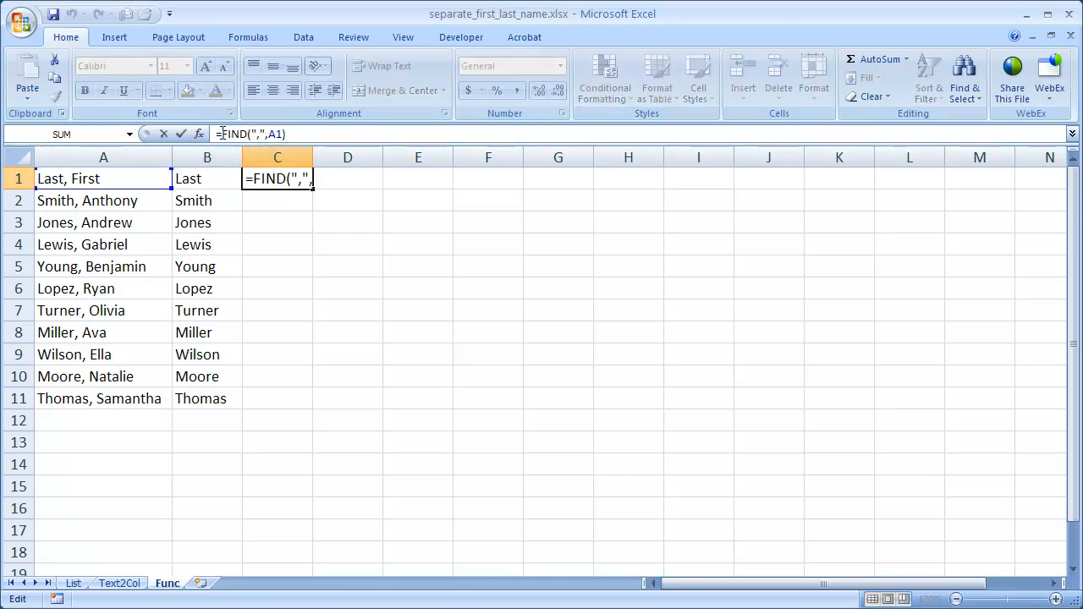
type("Mid")
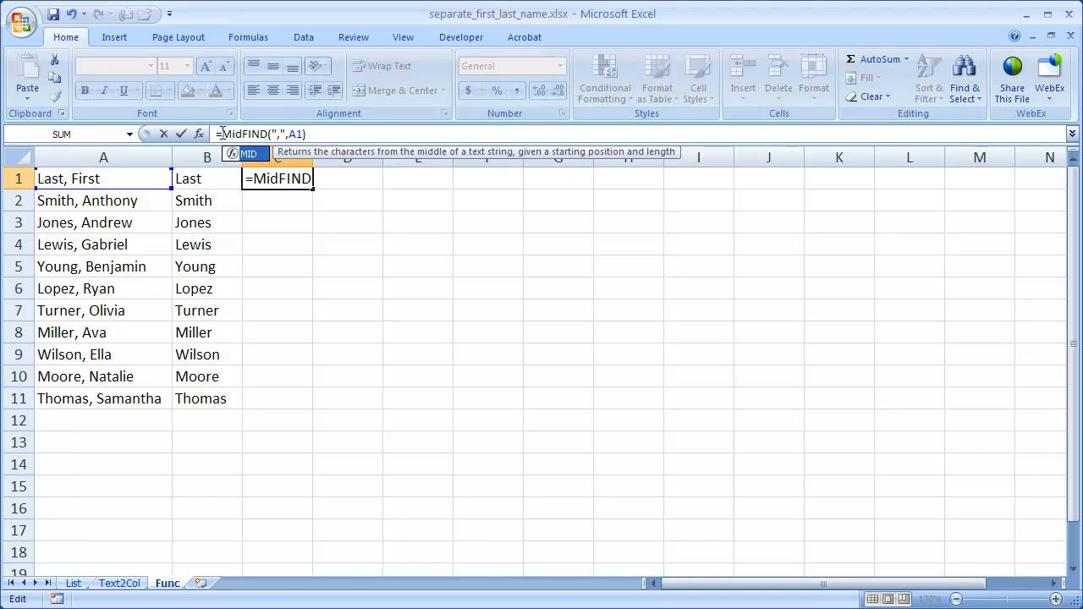
- Build =MID(A1,FIND(",",A1)+2,50) in C1, dismissing the argument warning
type("(")
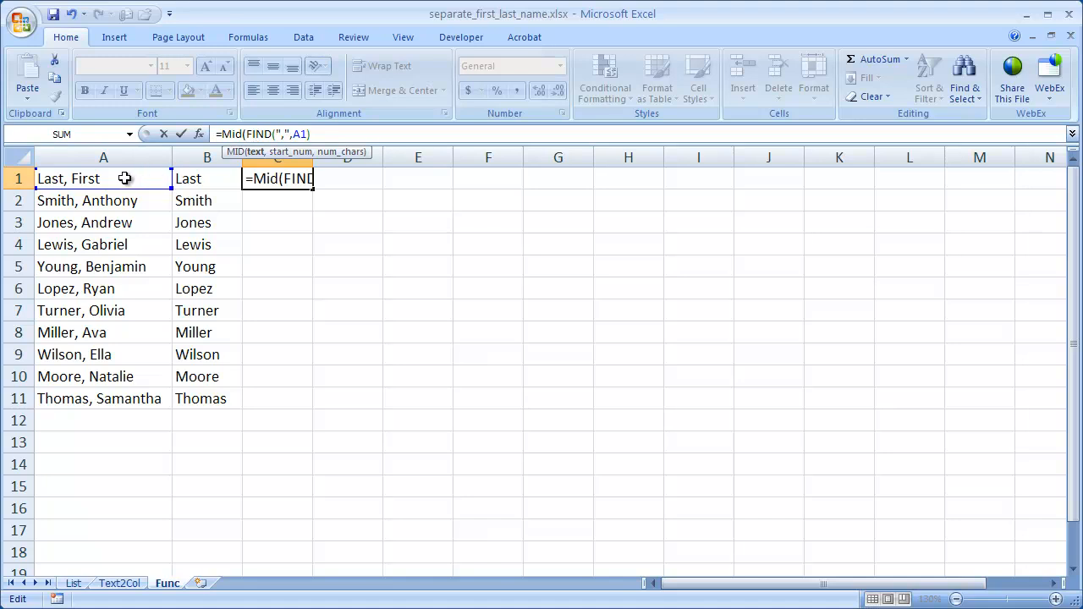
type("A1,")
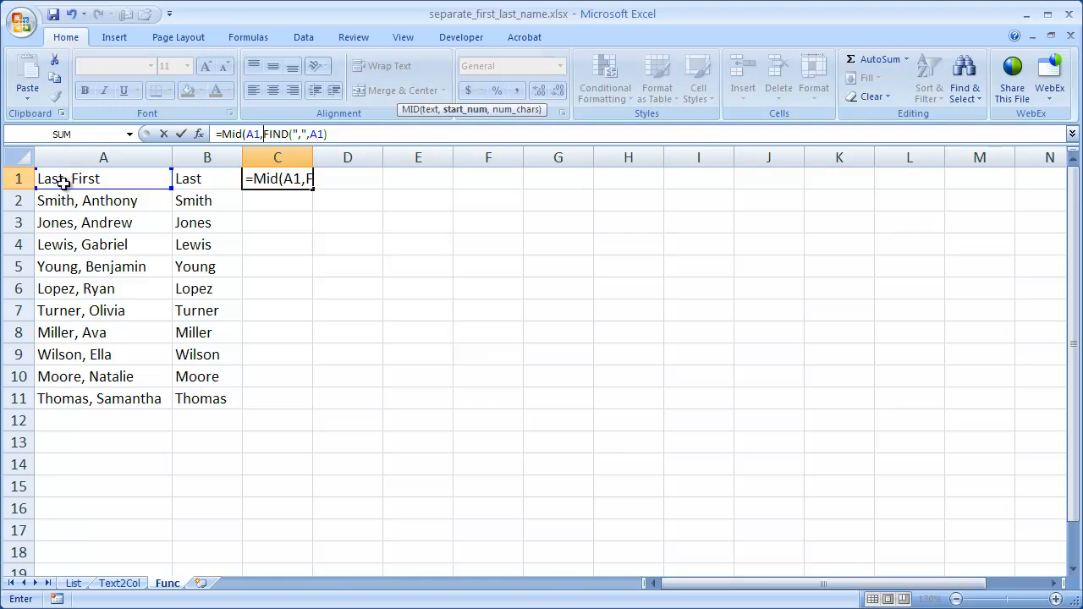
mouse_move(69, 178)
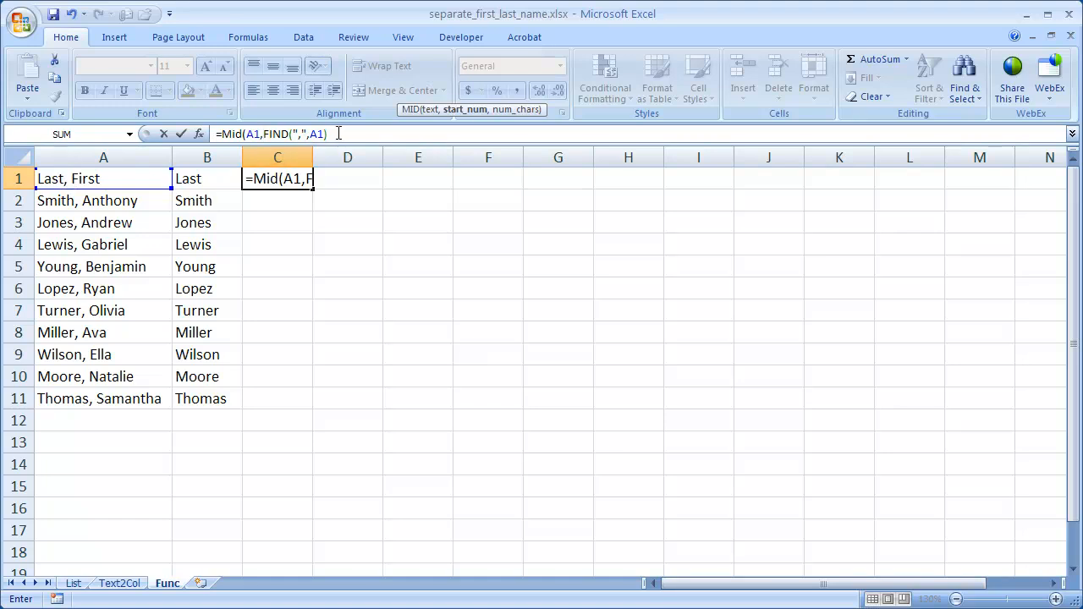
type("+2)")
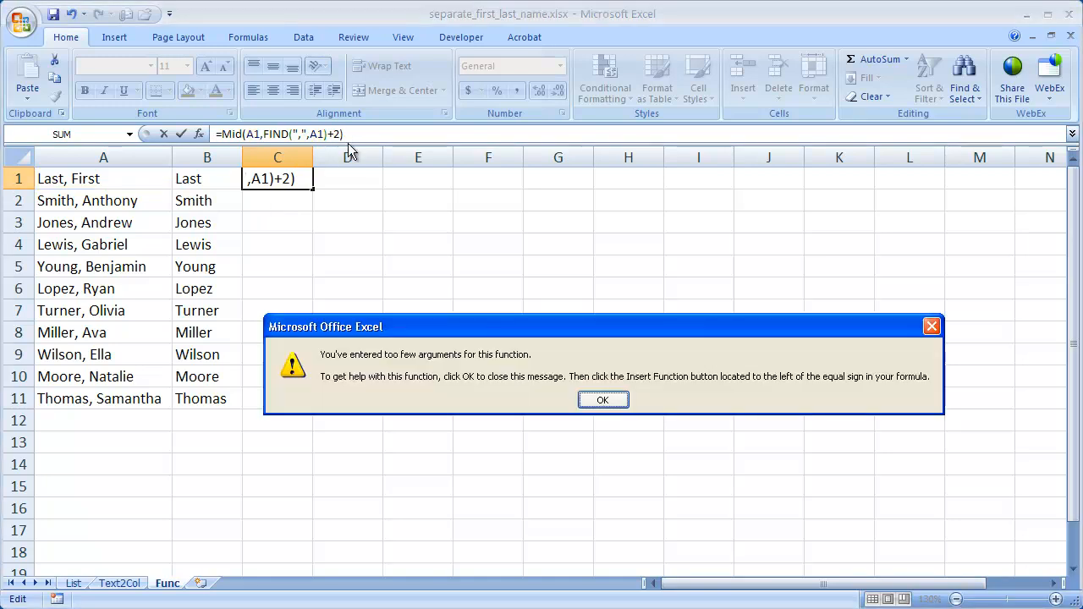
left_click(602, 400)
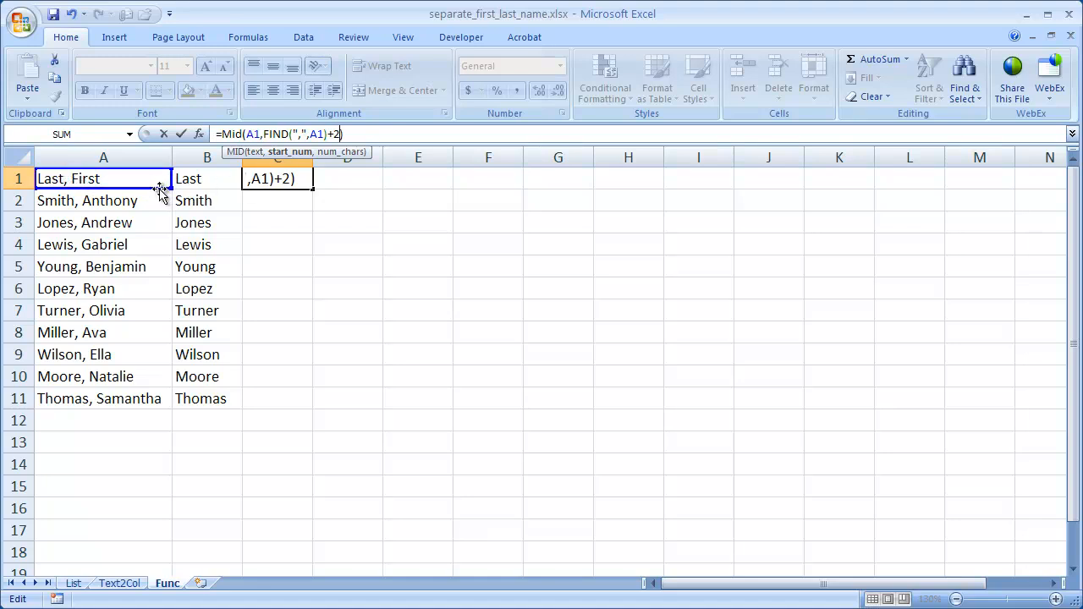
mouse_move(116, 200)
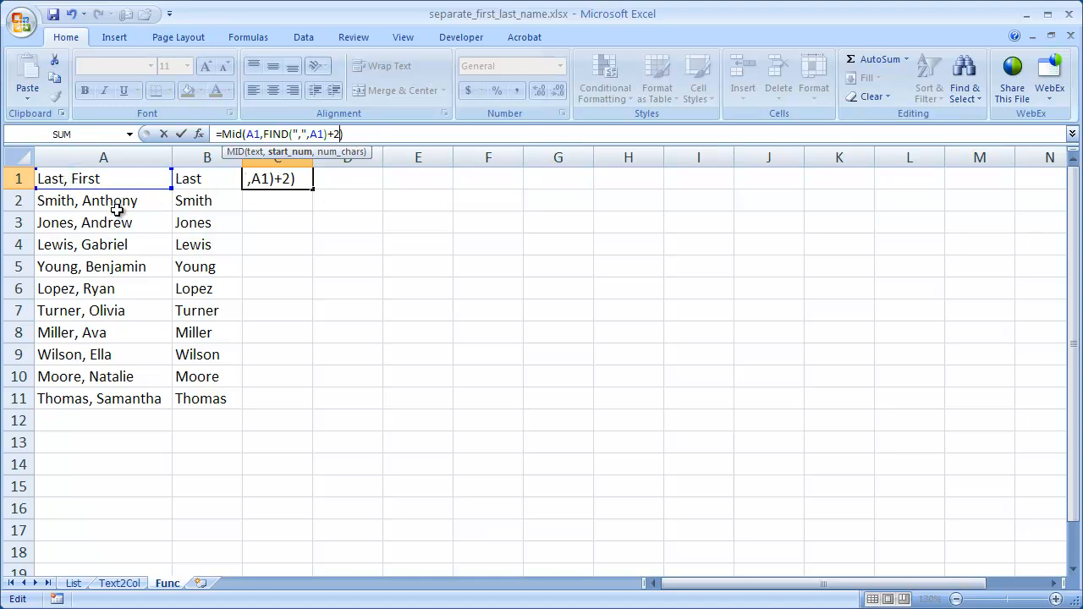
mouse_move(110, 353)
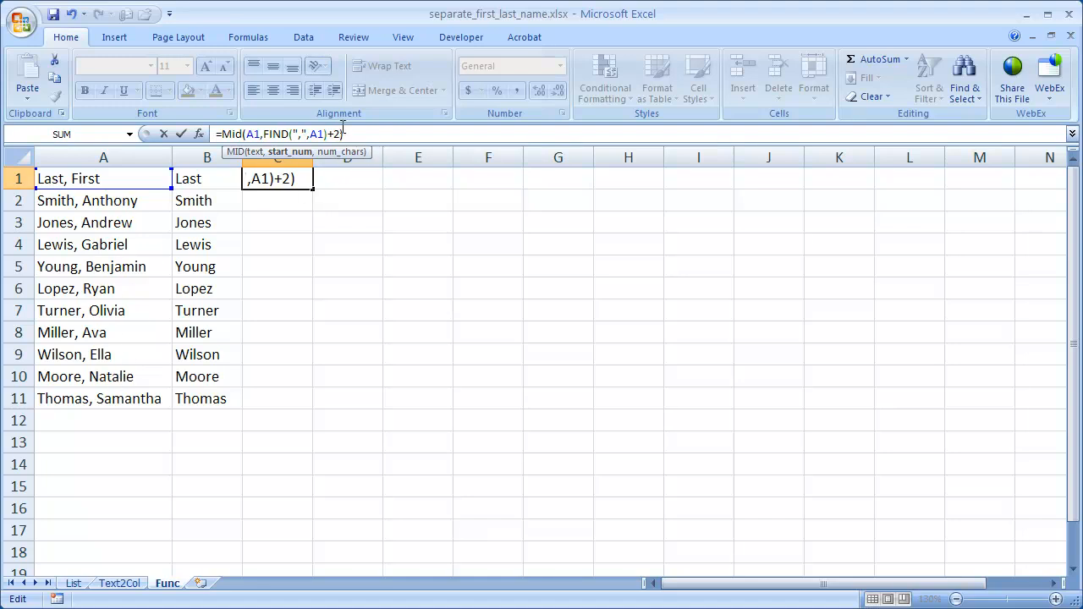
type(",")
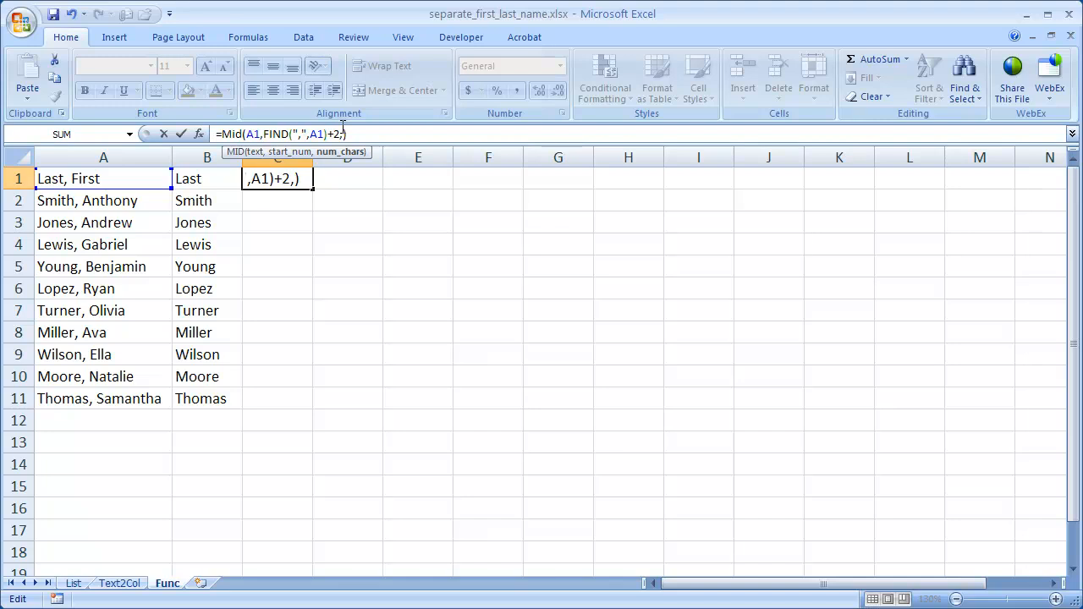
type("50")
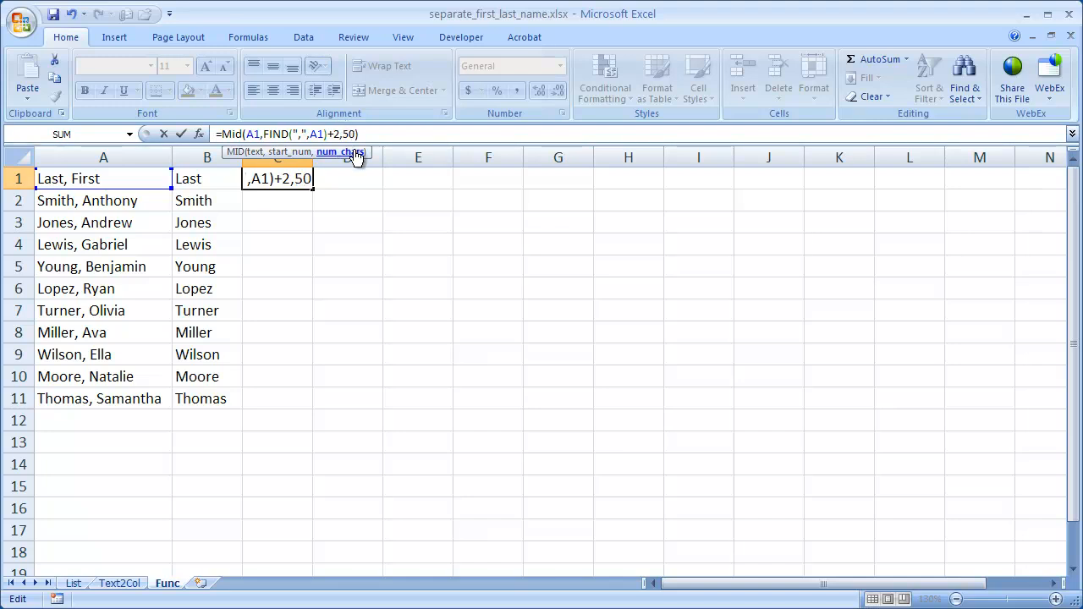
mouse_move(146, 216)
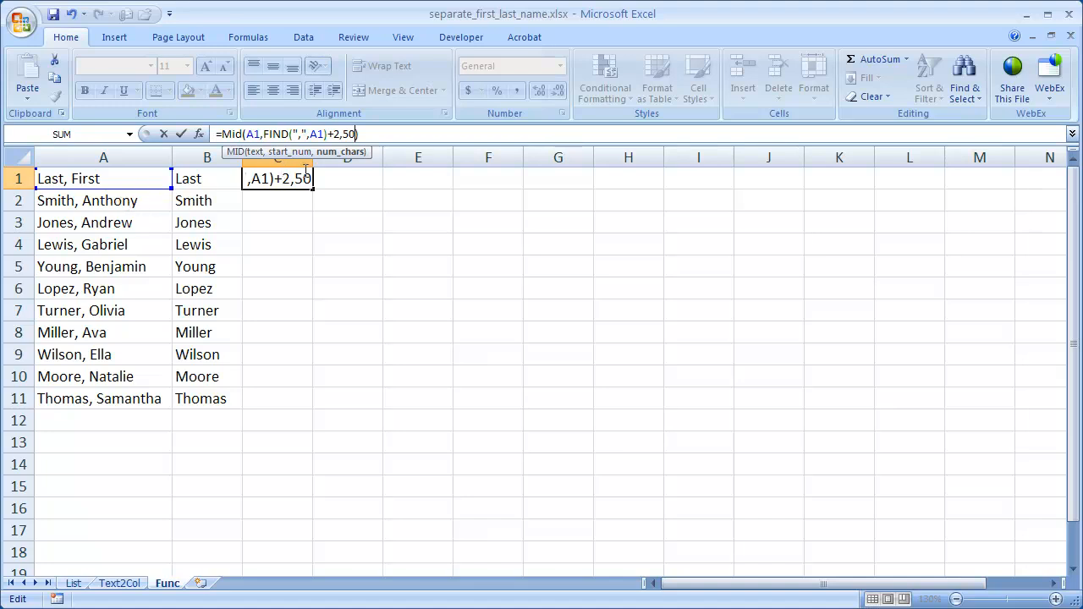
mouse_move(324, 219)
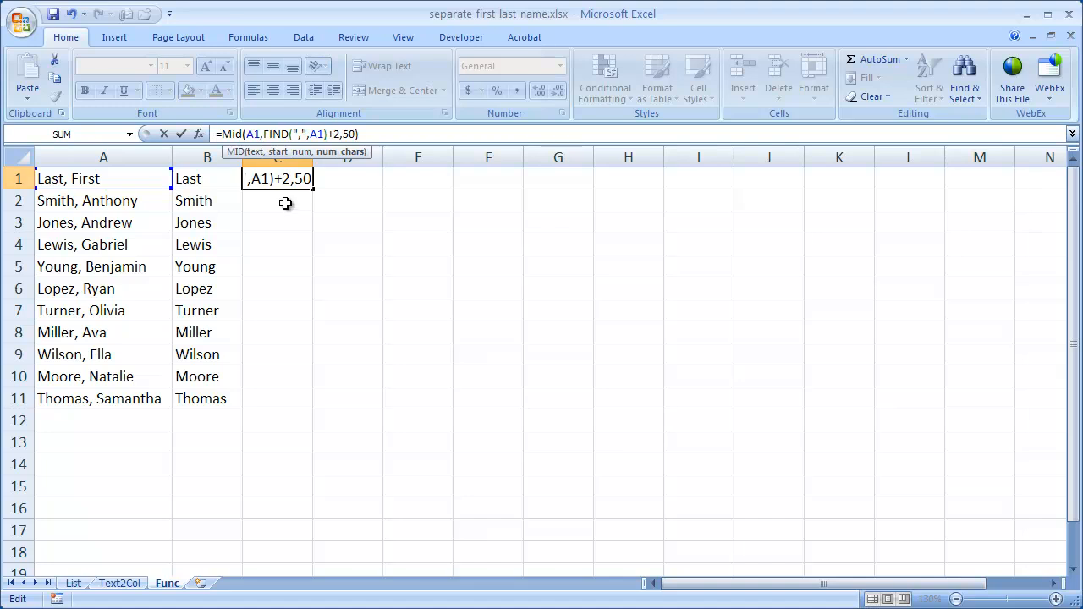
mouse_move(317, 200)
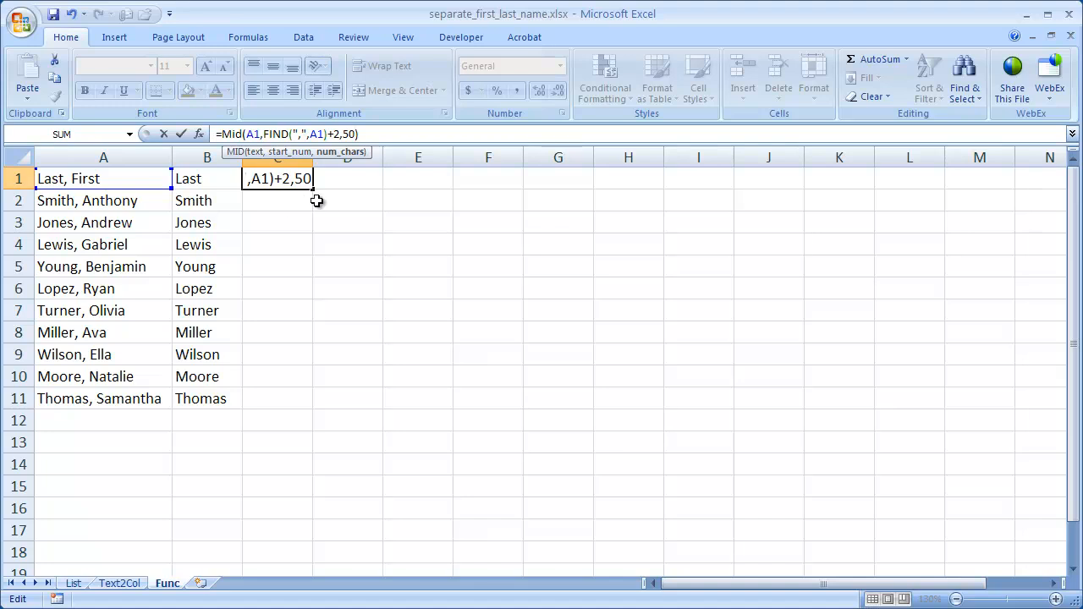
mouse_move(313, 194)
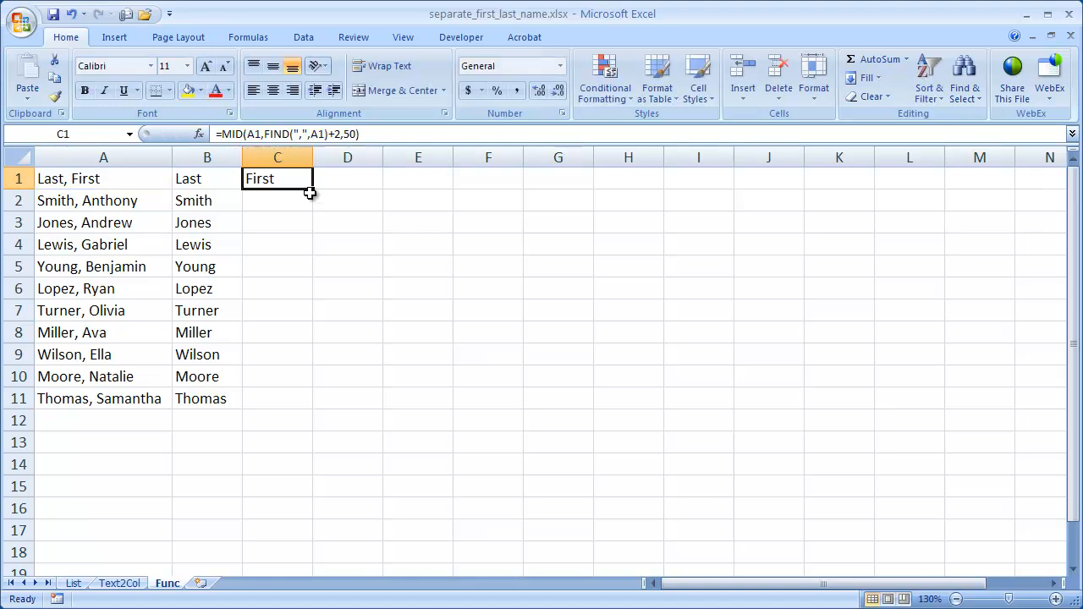
mouse_move(141, 178)
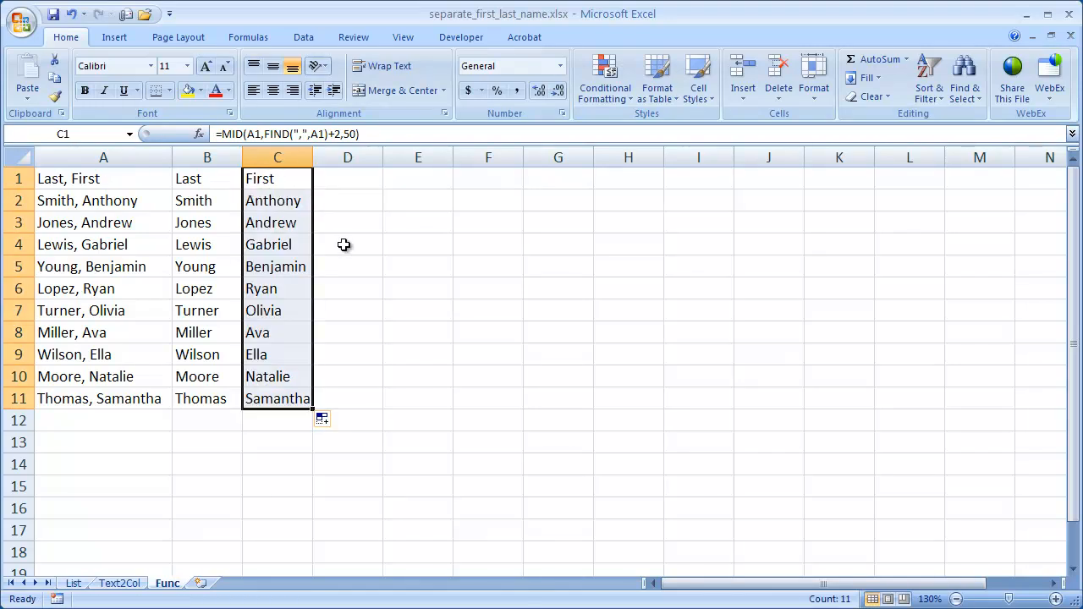
mouse_move(347, 443)
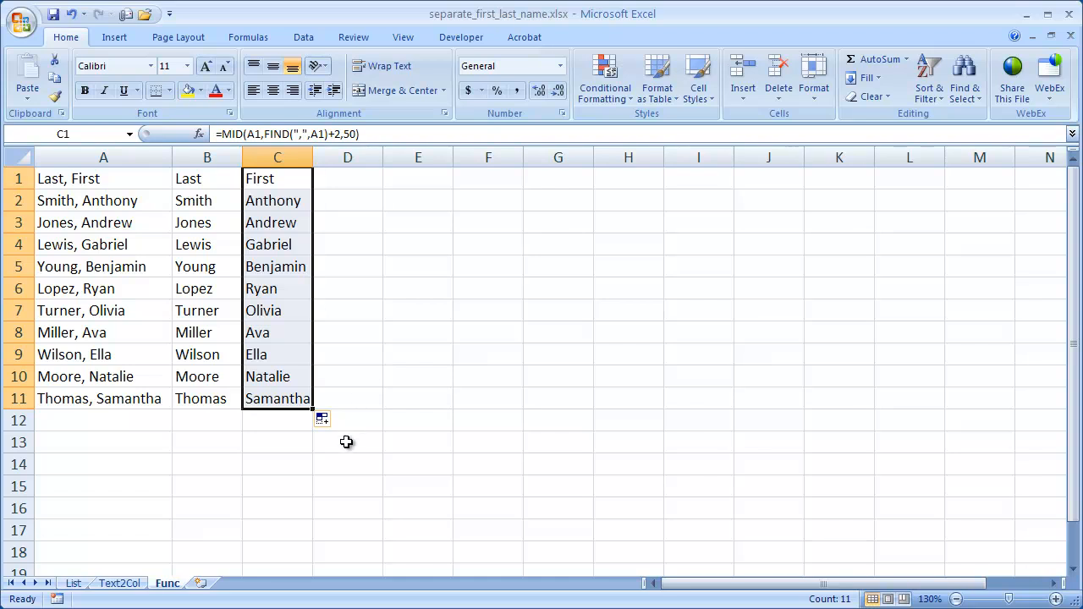
mouse_move(213, 266)
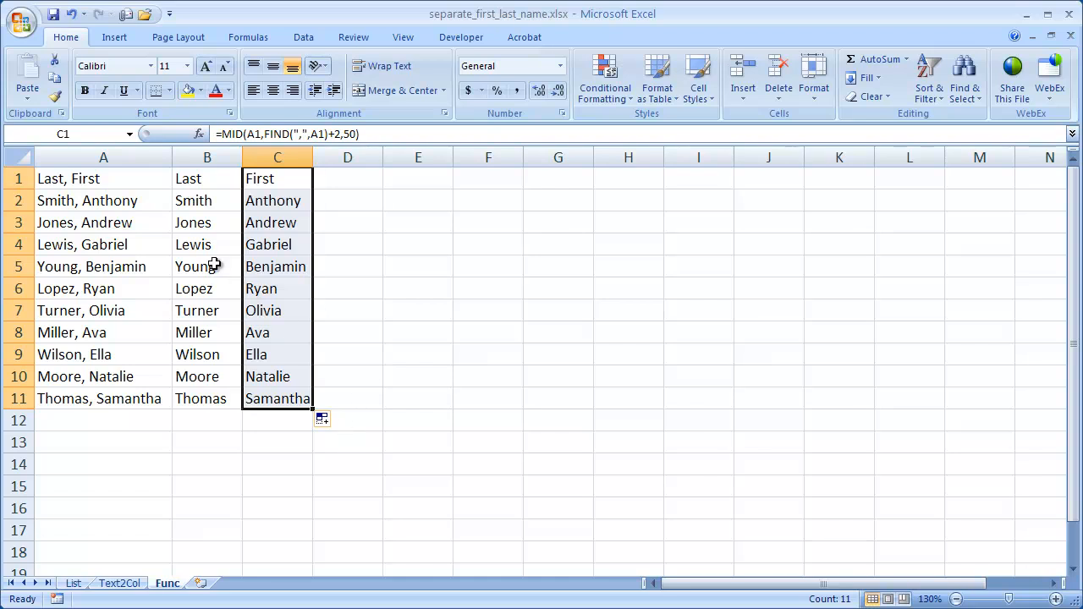
mouse_move(304, 273)
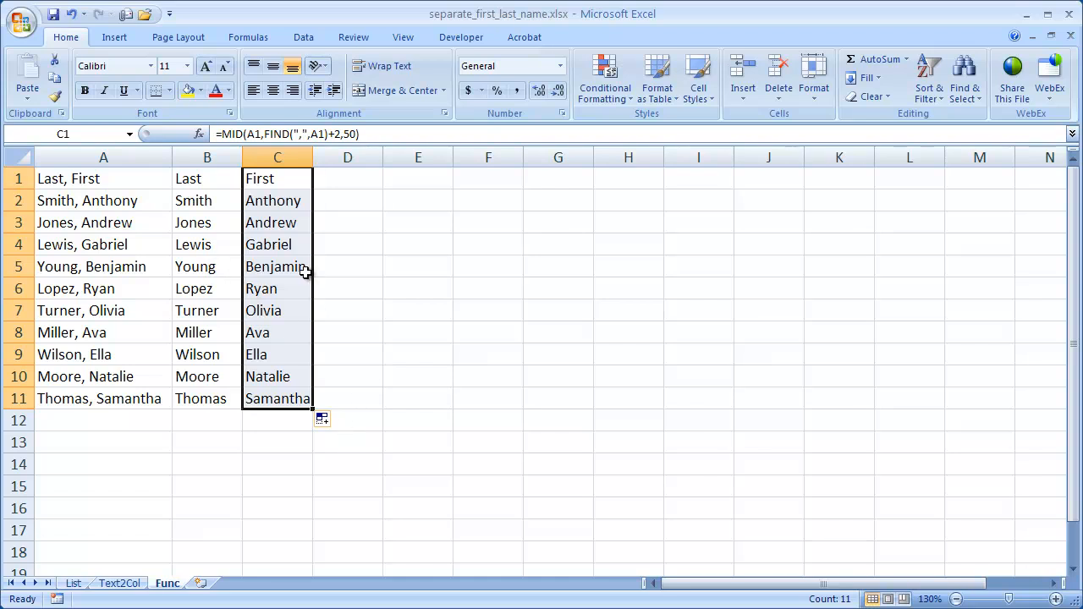
mouse_move(150, 340)
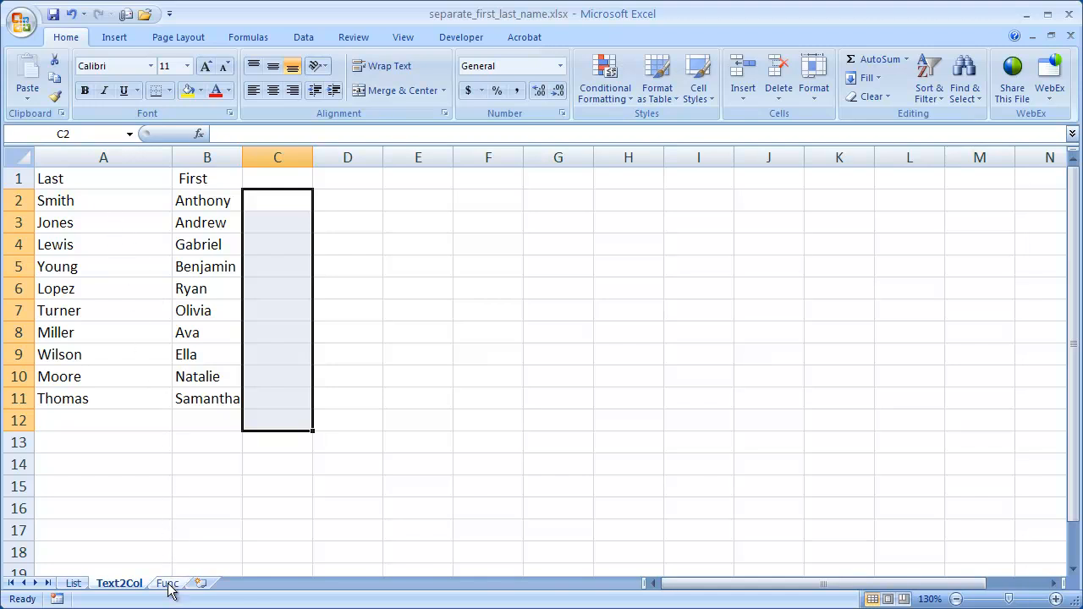
- Return to the Func sheet showing first names First through Samantha in column C
left_click(167, 584)
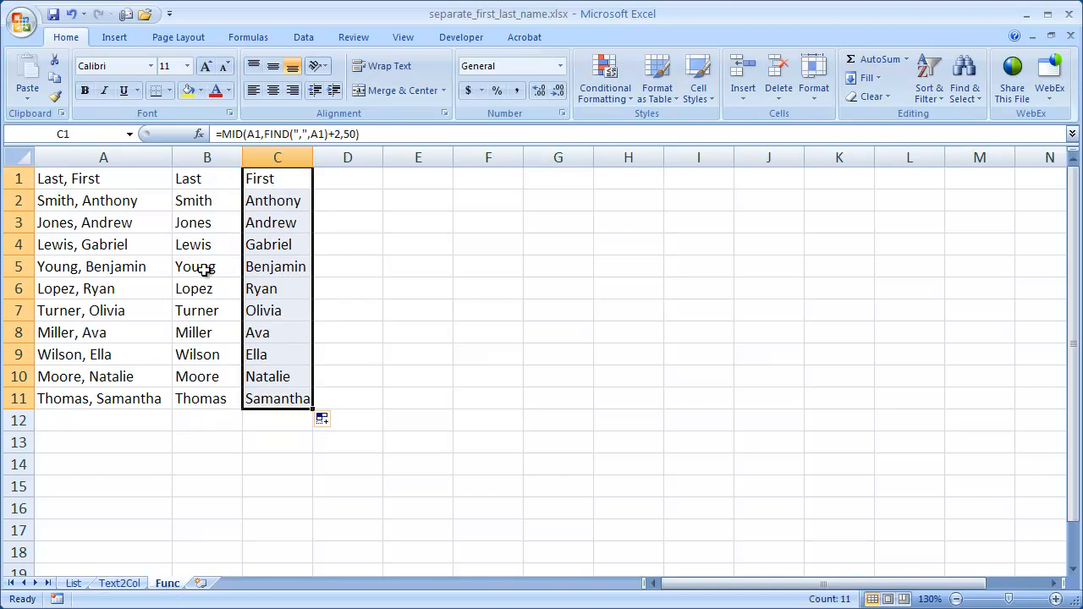
mouse_move(380, 323)
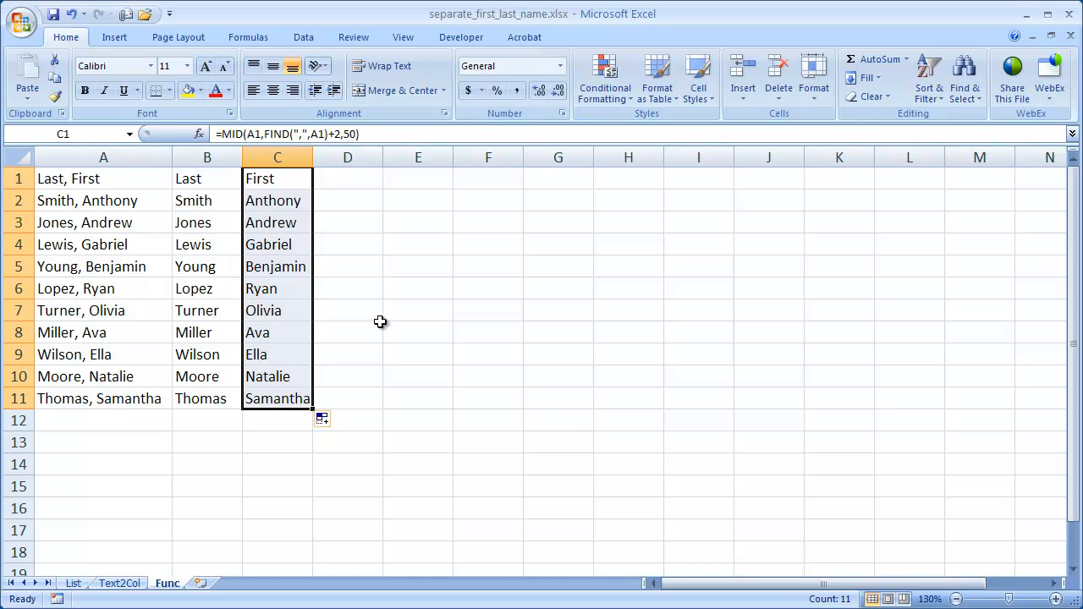
mouse_move(429, 387)
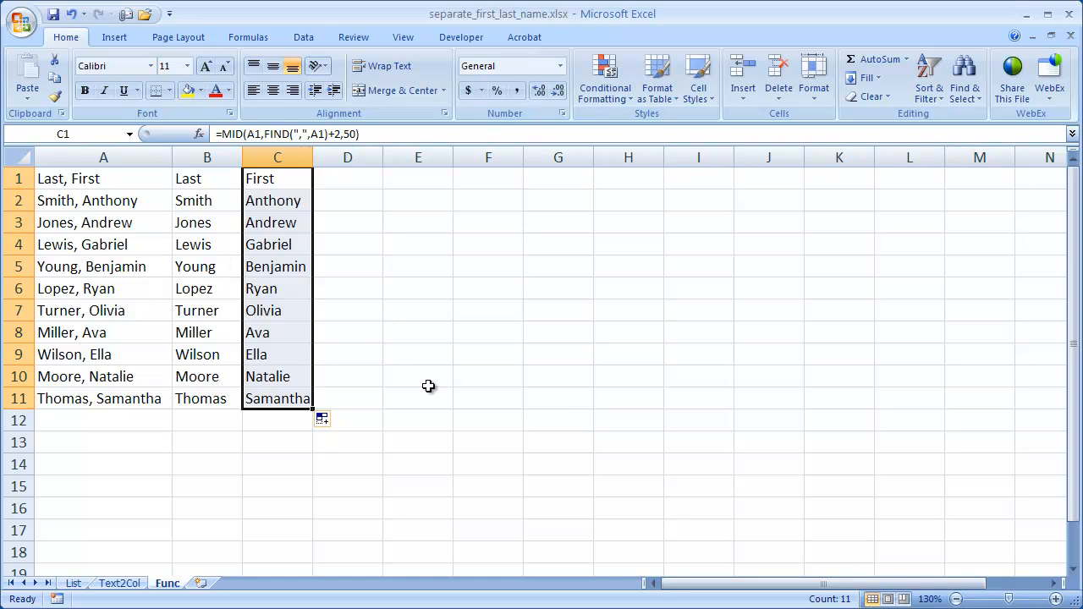